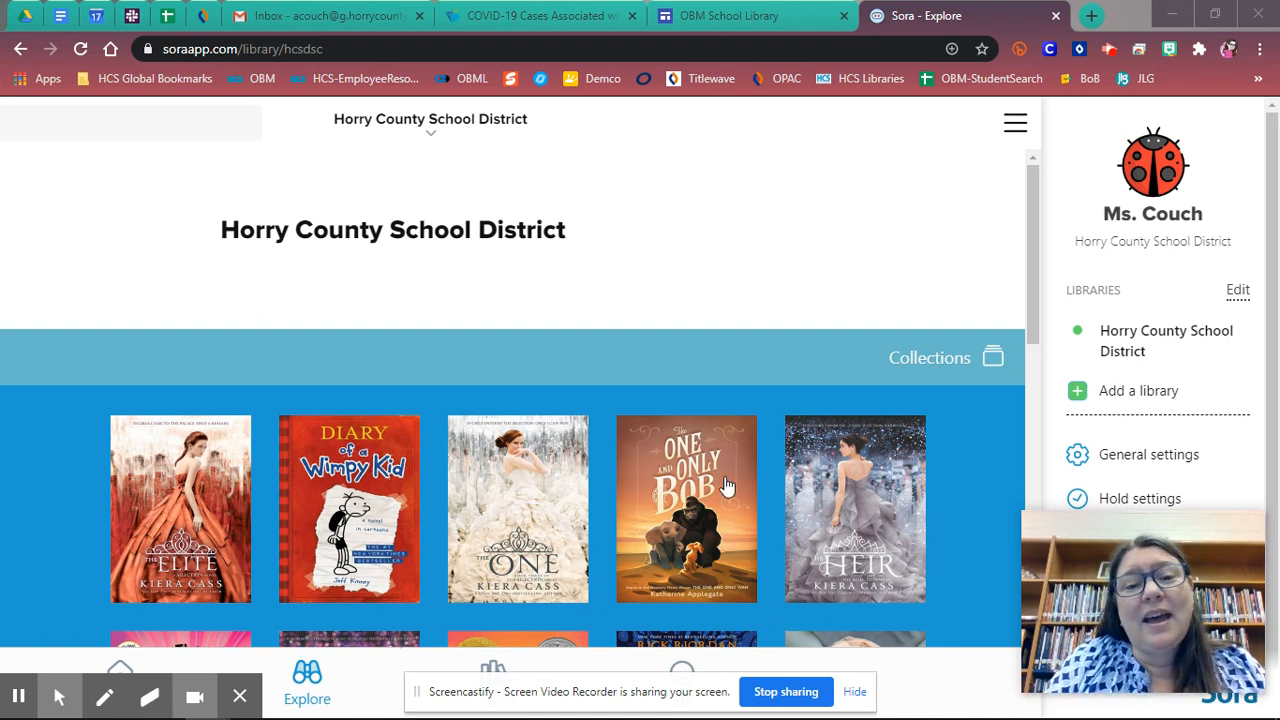
mouse_move(704, 238)
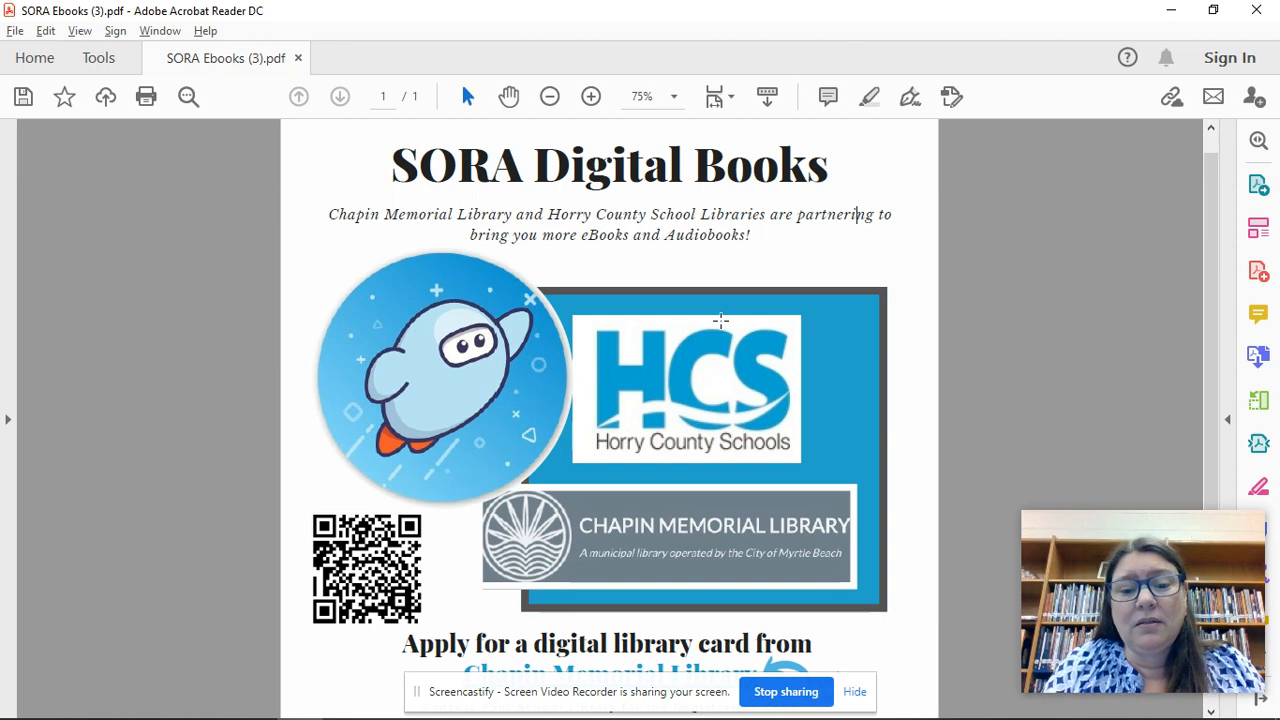
mouse_move(847, 653)
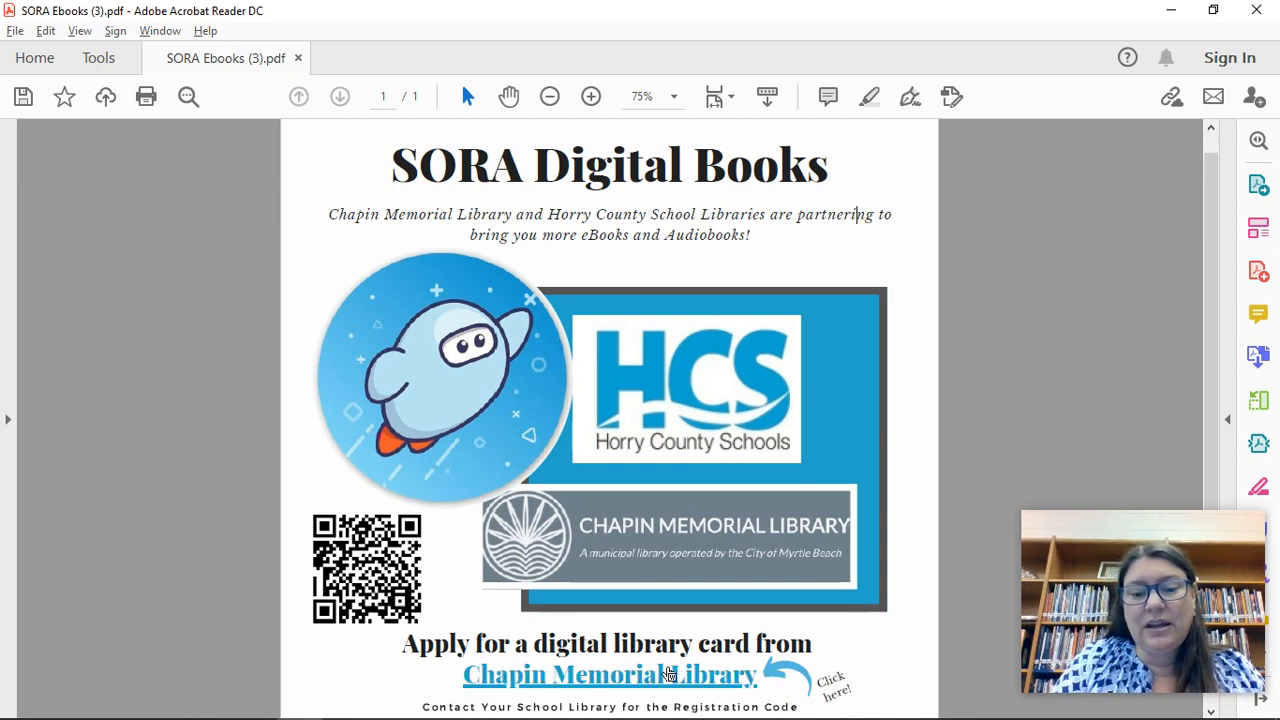
mouse_move(561, 673)
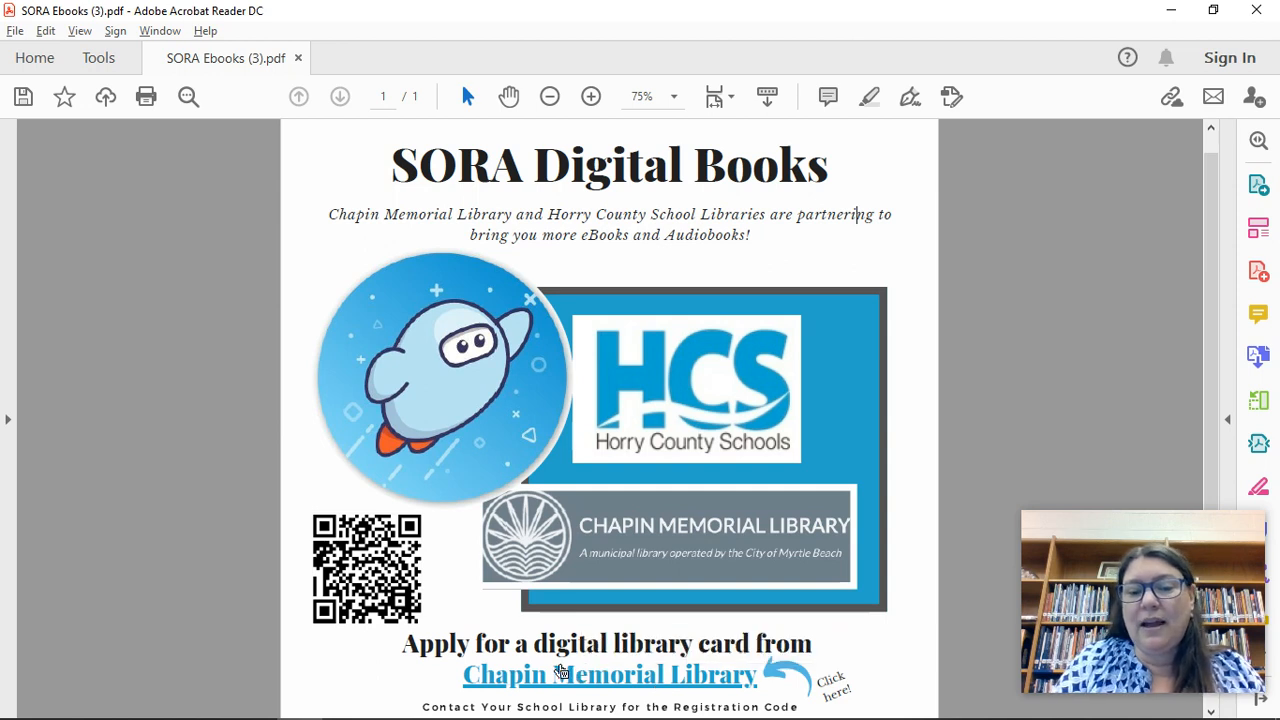
mouse_move(570, 675)
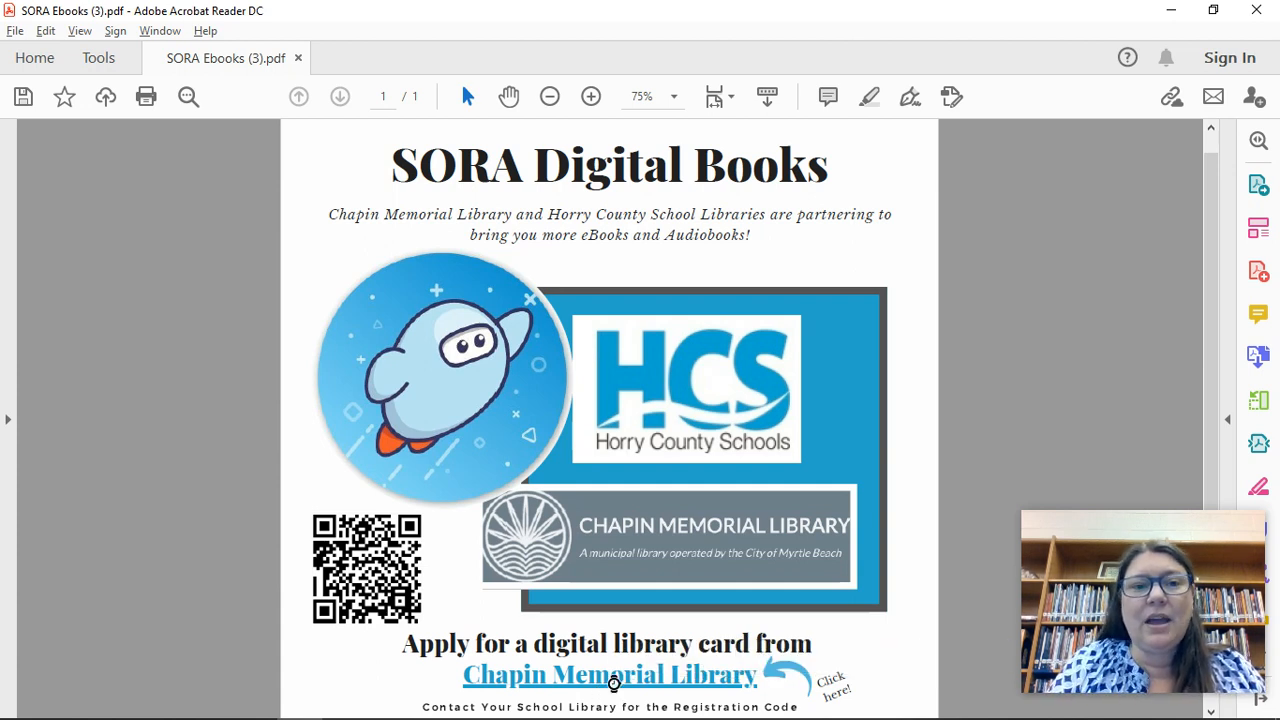
Follow the PDF's Chapin Memorial Library link and scroll down to the application form fields.
click(609, 674)
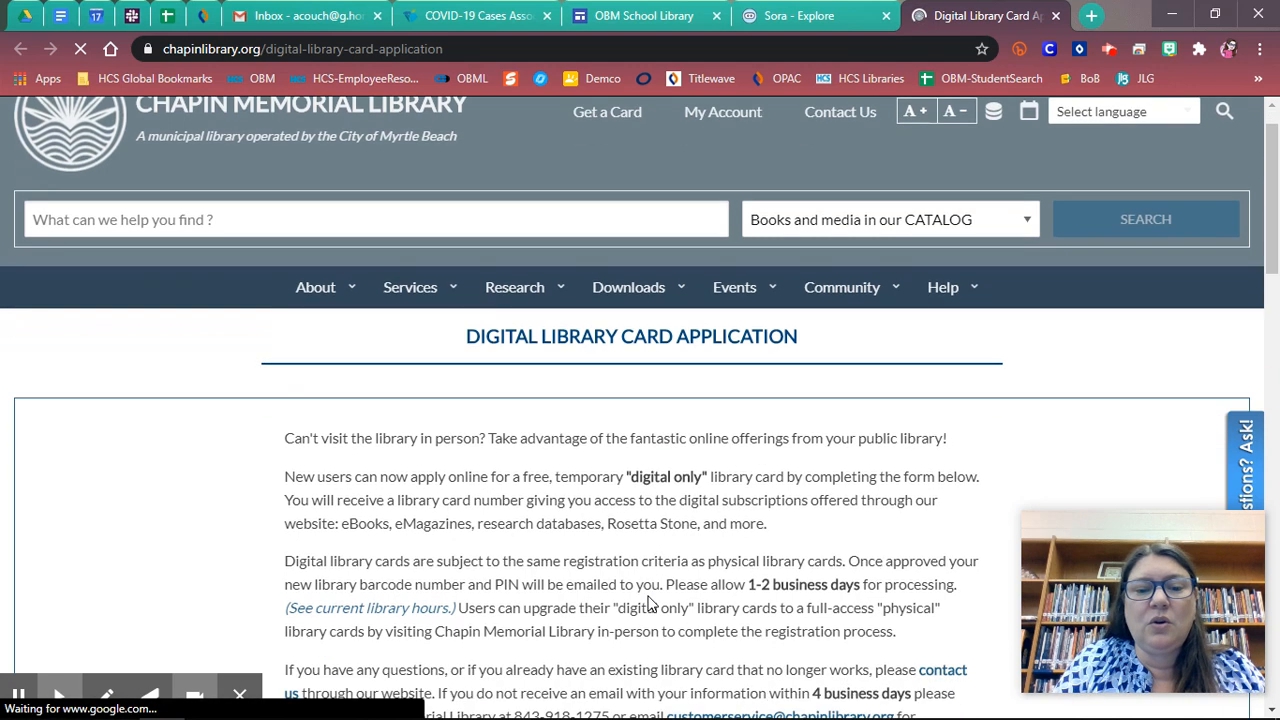
scroll(down, 3)
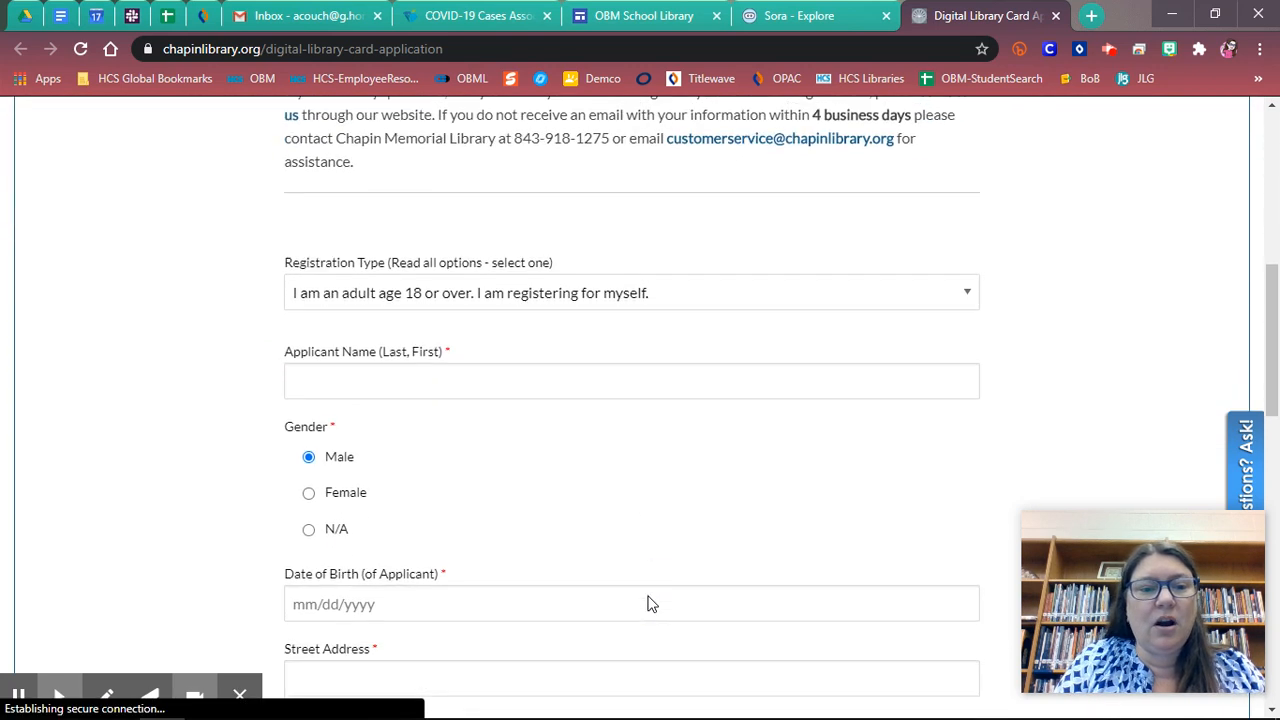
scroll(down, 3)
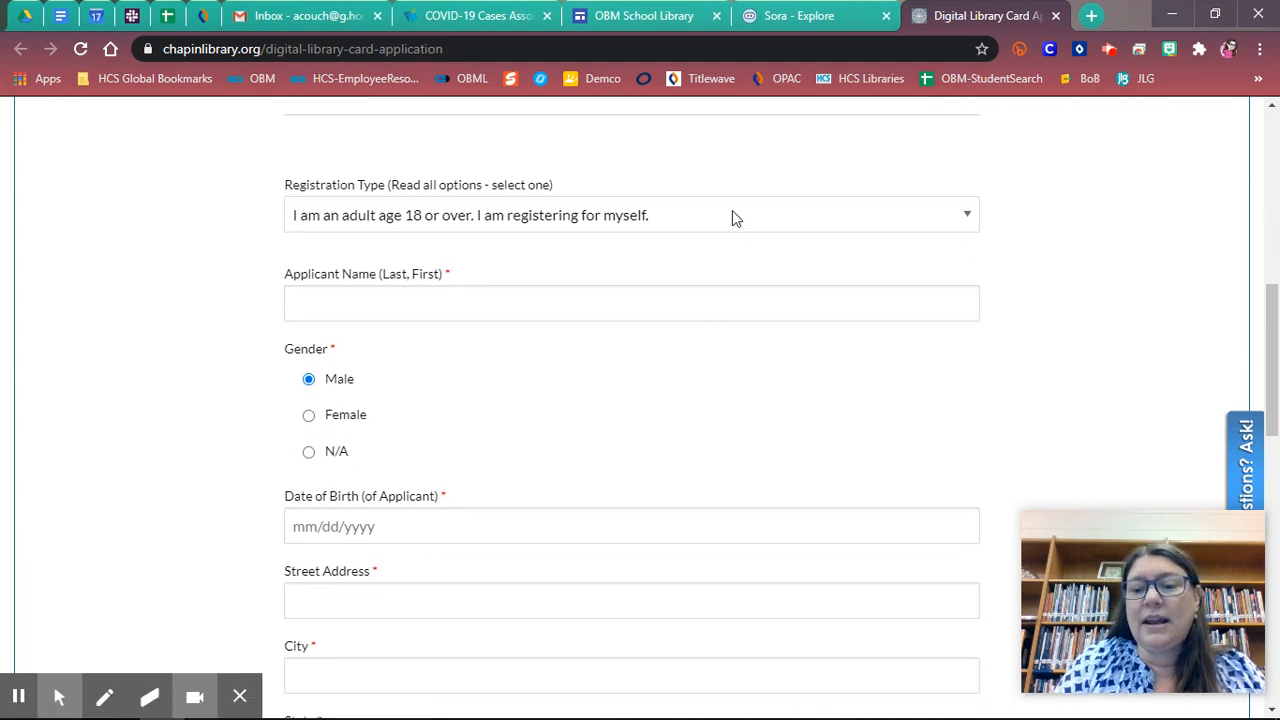
mouse_move(710, 221)
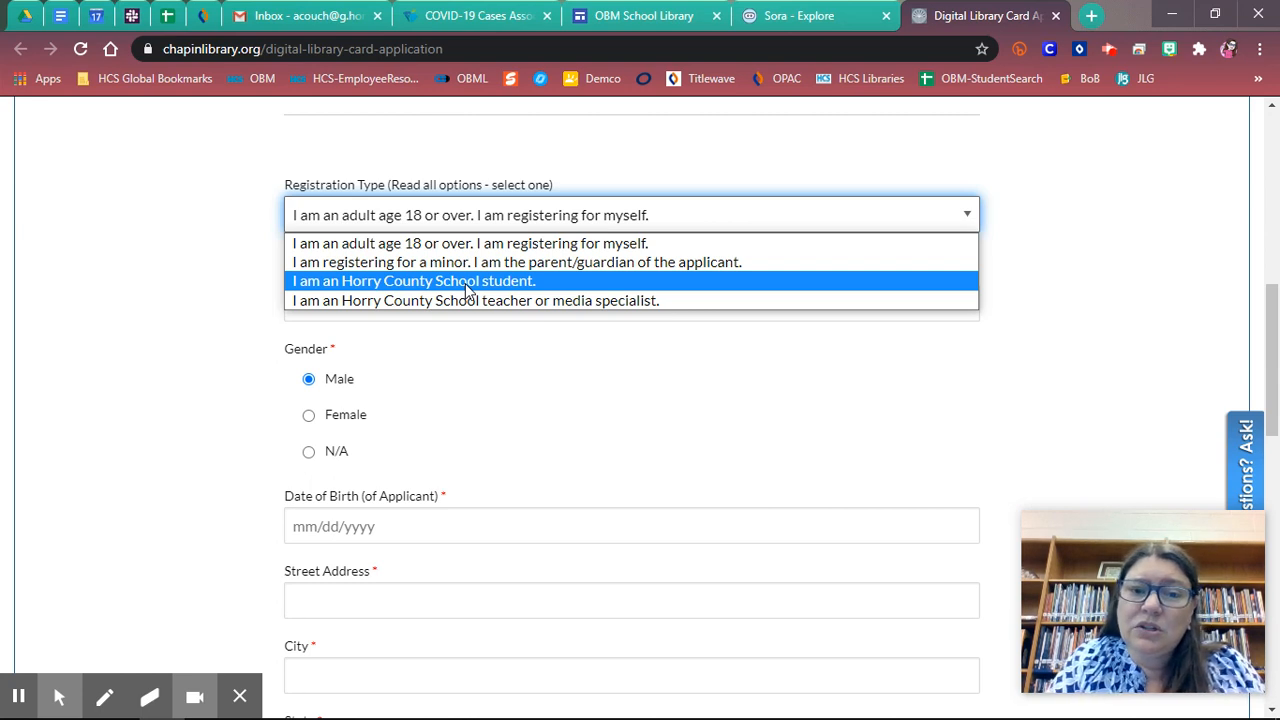
mouse_move(454, 300)
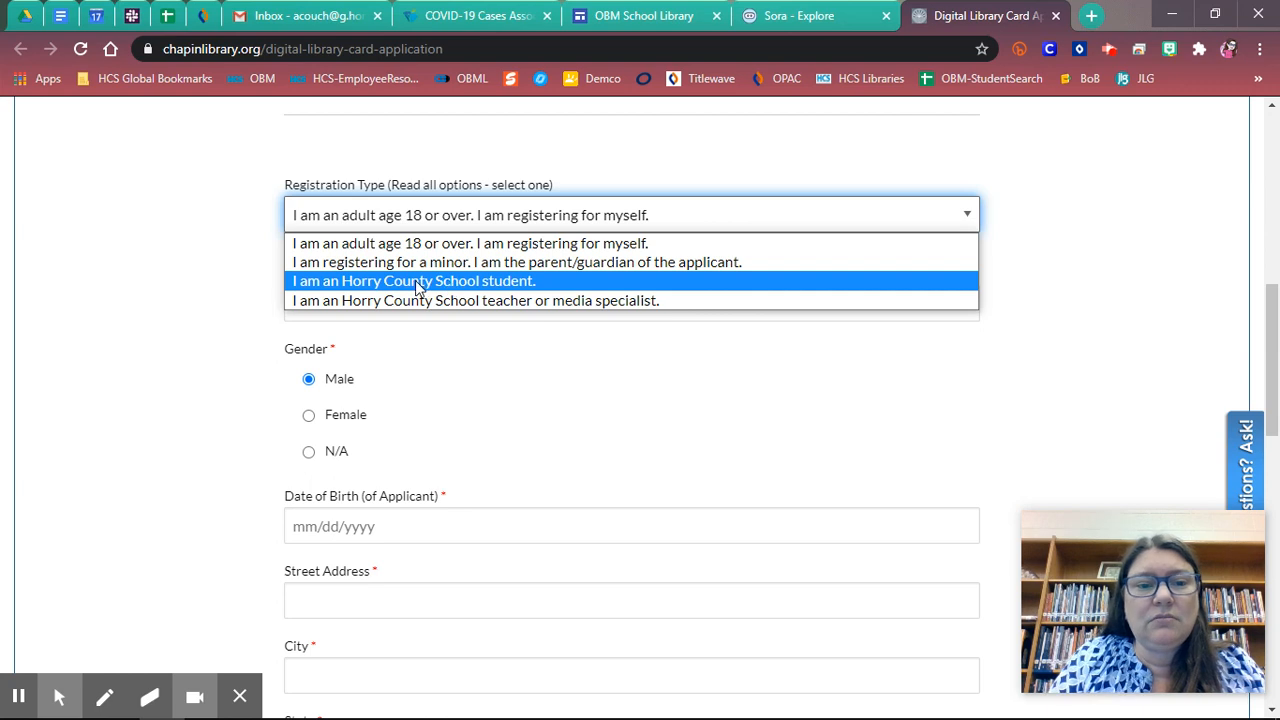
Register as an Horry County School student attending Ocean Bay Middle.
click(413, 280)
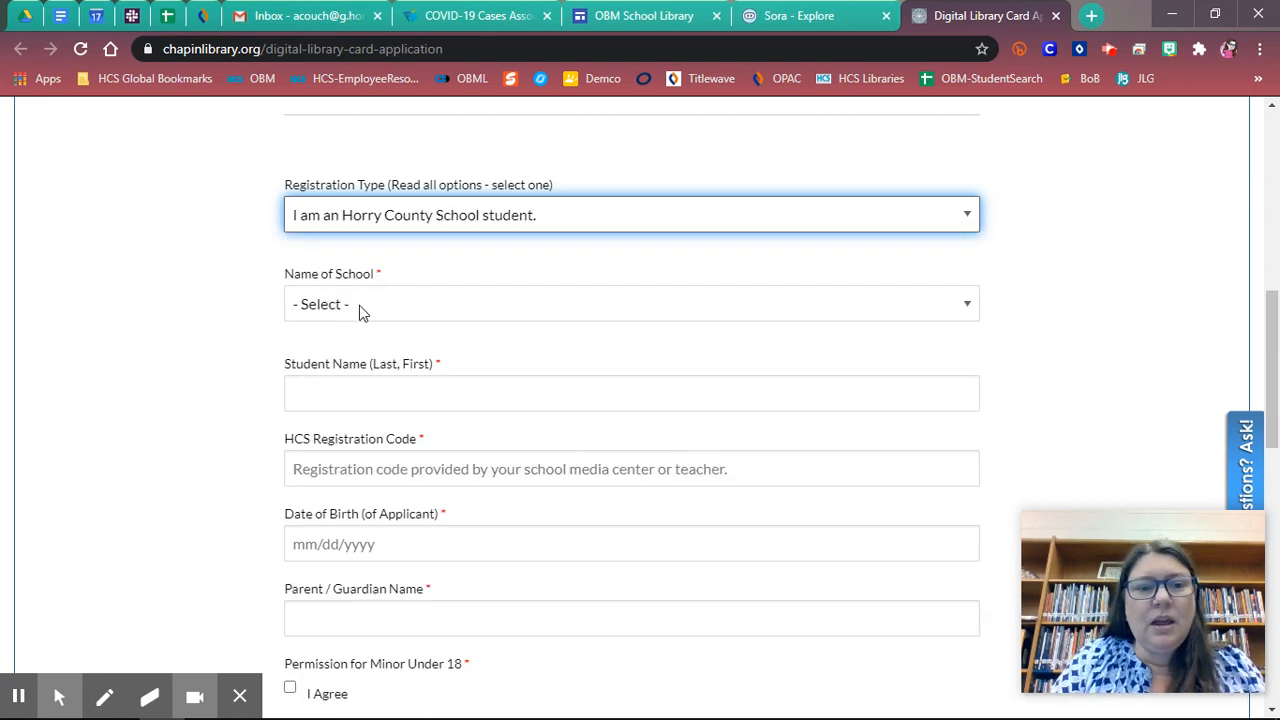
click(631, 304)
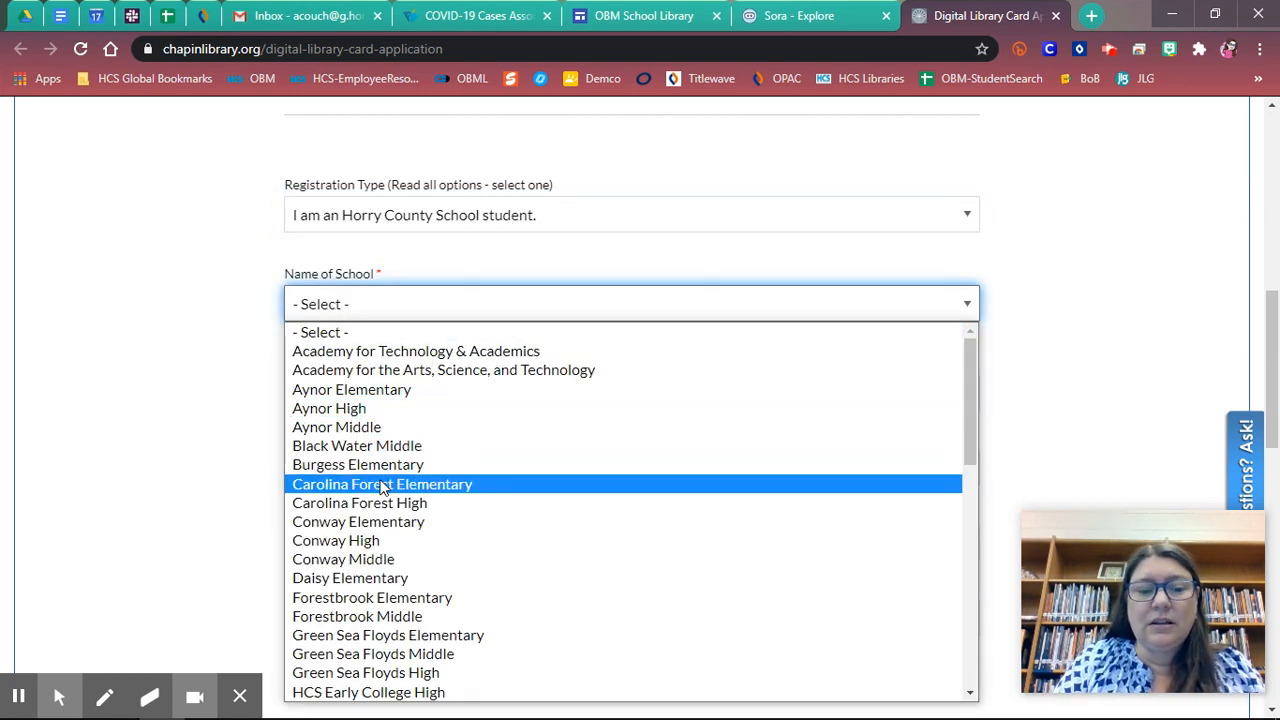
scroll(down, 3)
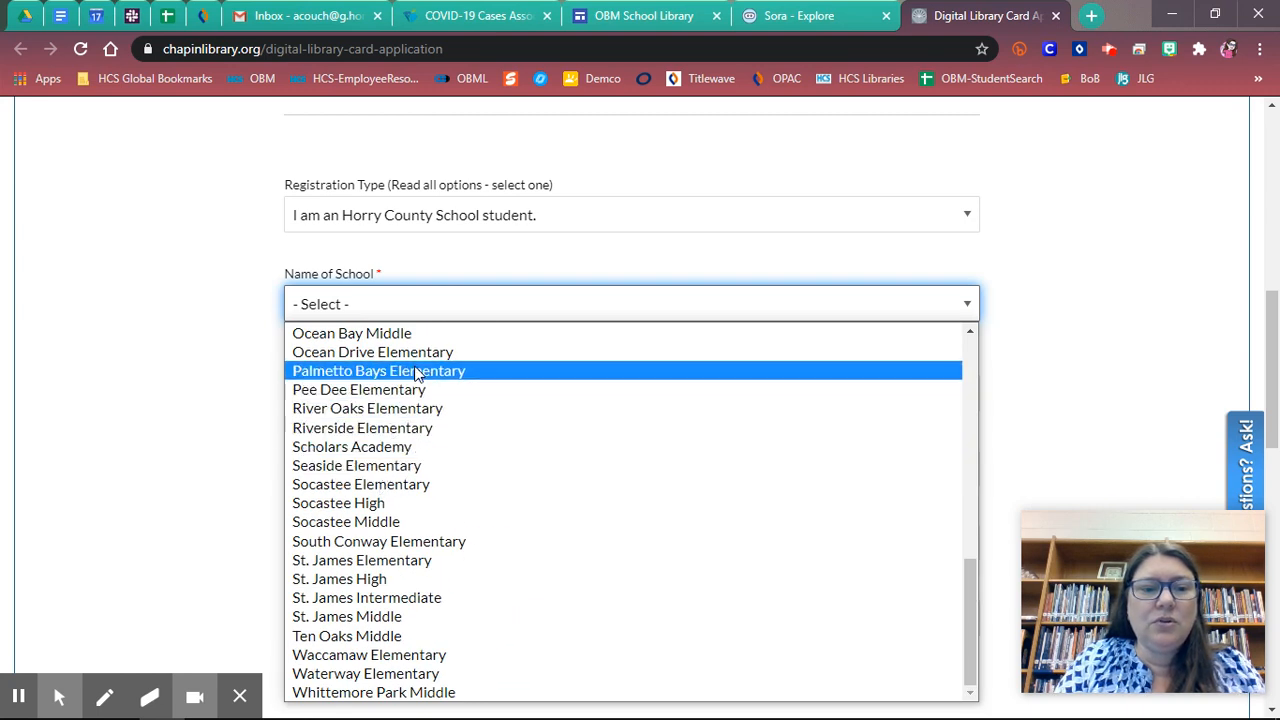
click(351, 333)
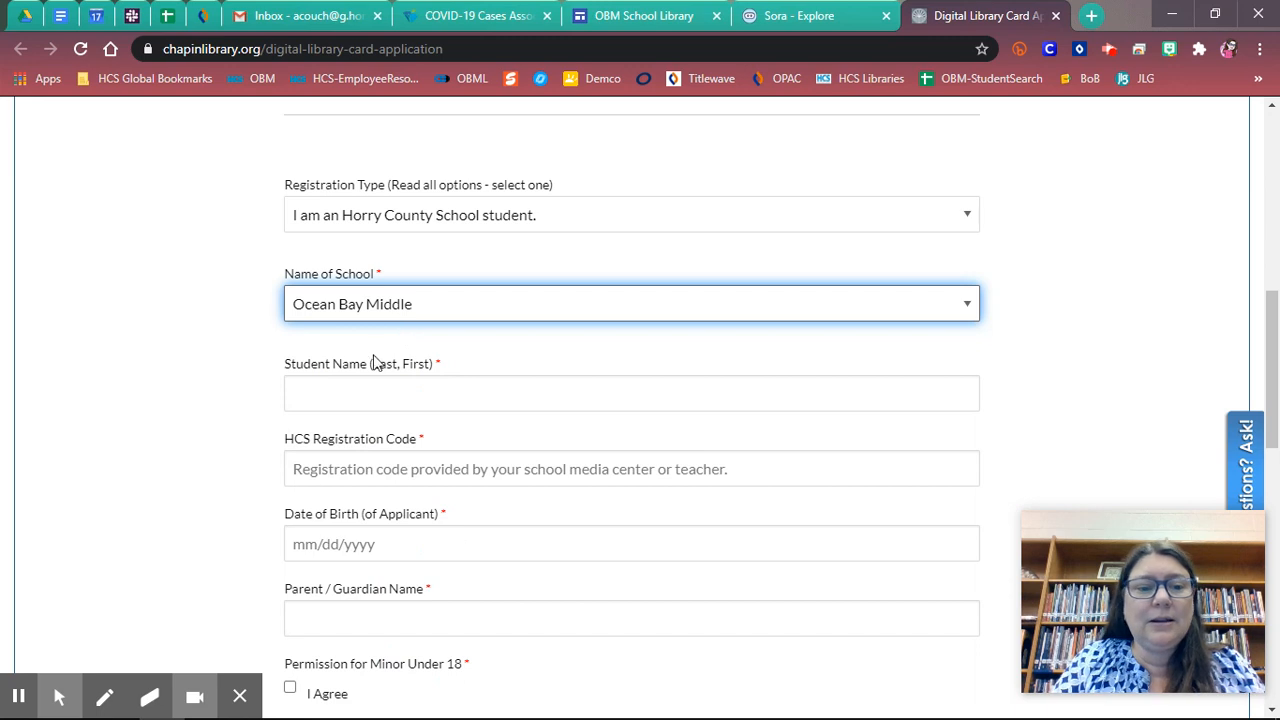
Autofill the student name, registration code SORA and date of birth.
click(631, 392)
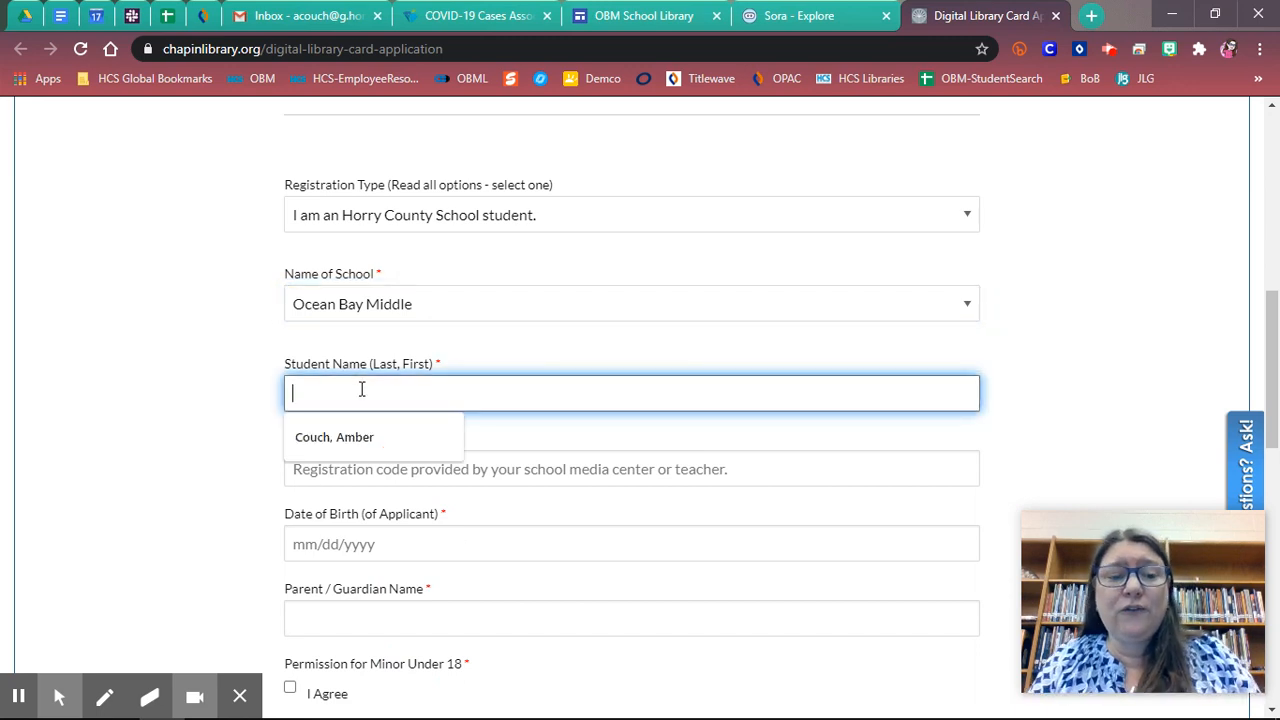
click(334, 437)
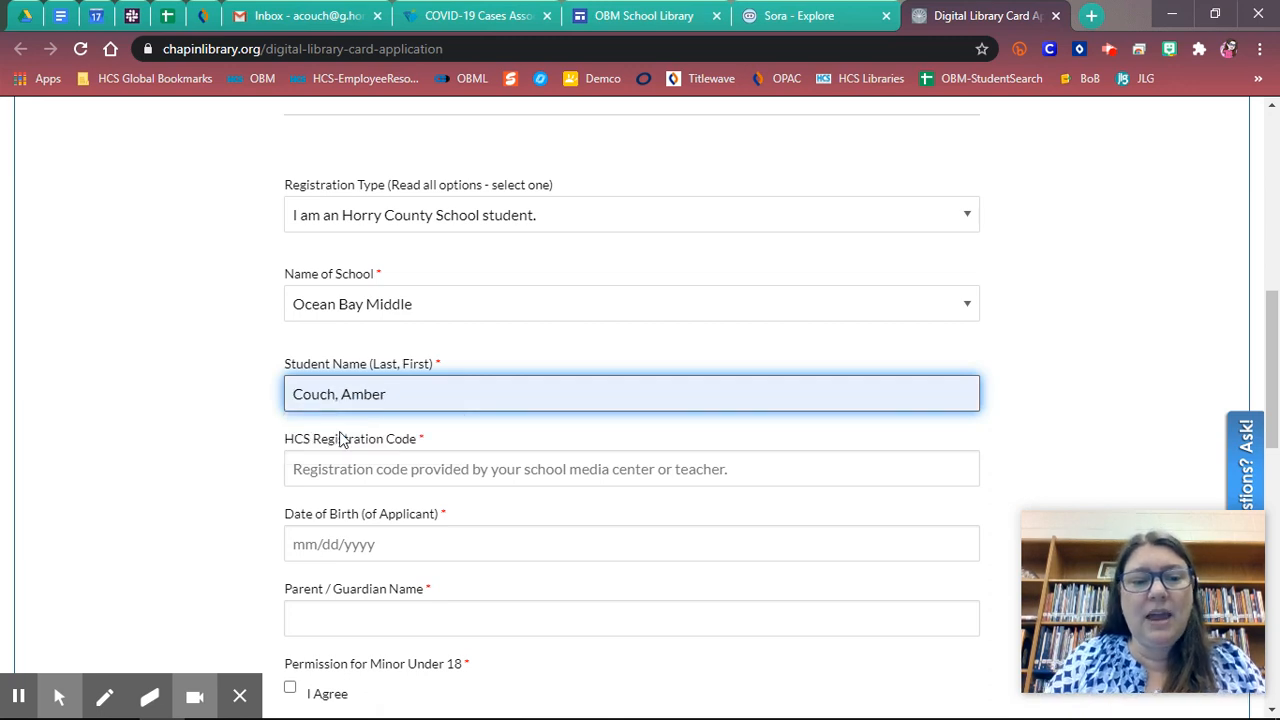
click(632, 468)
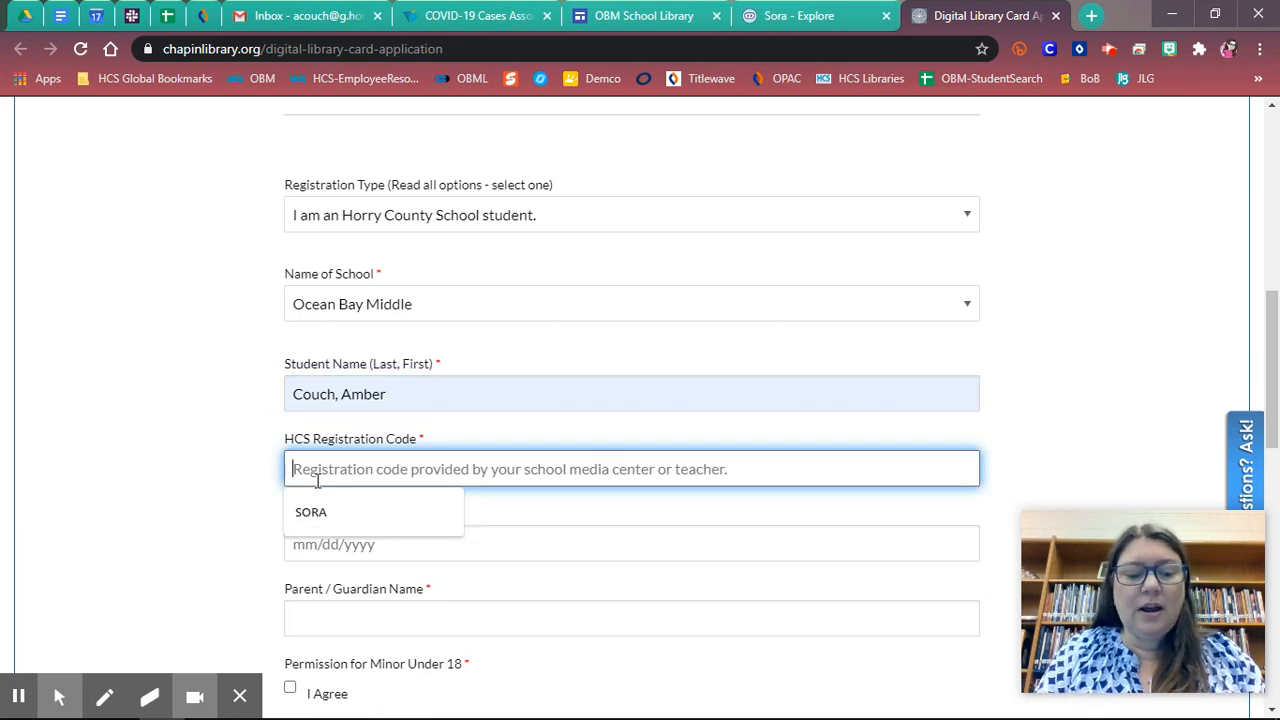
click(311, 512)
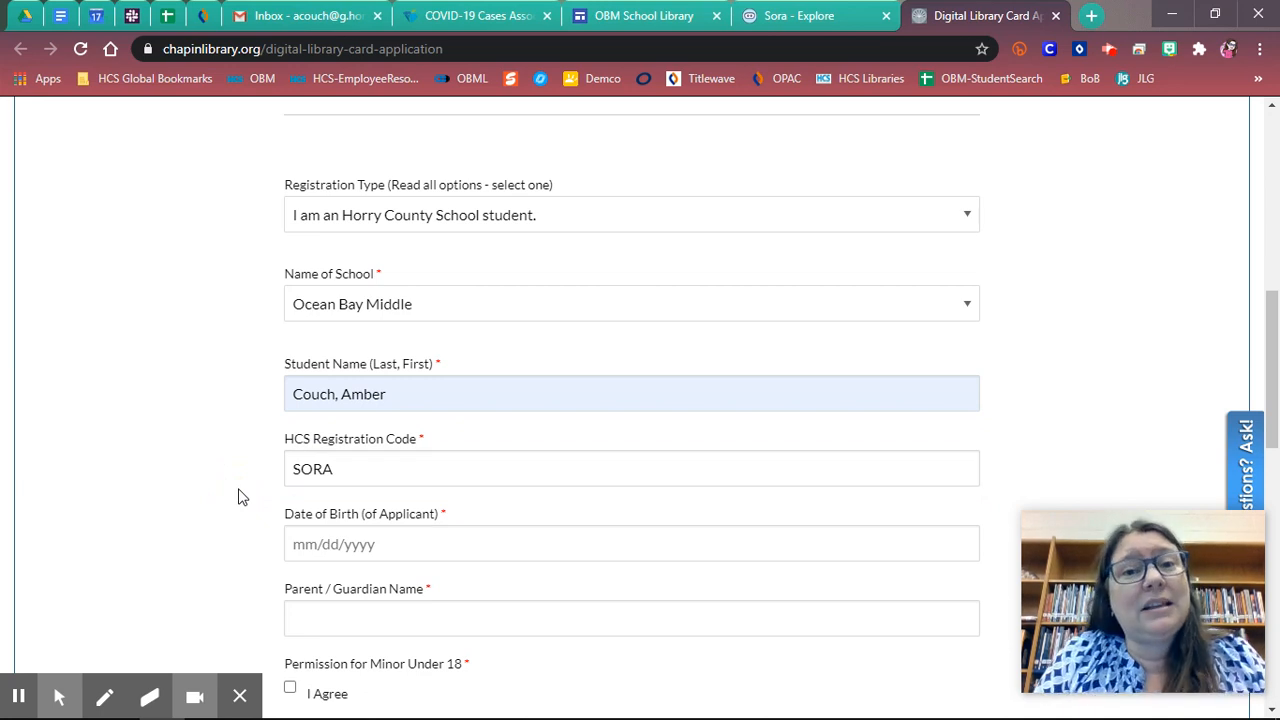
click(631, 543)
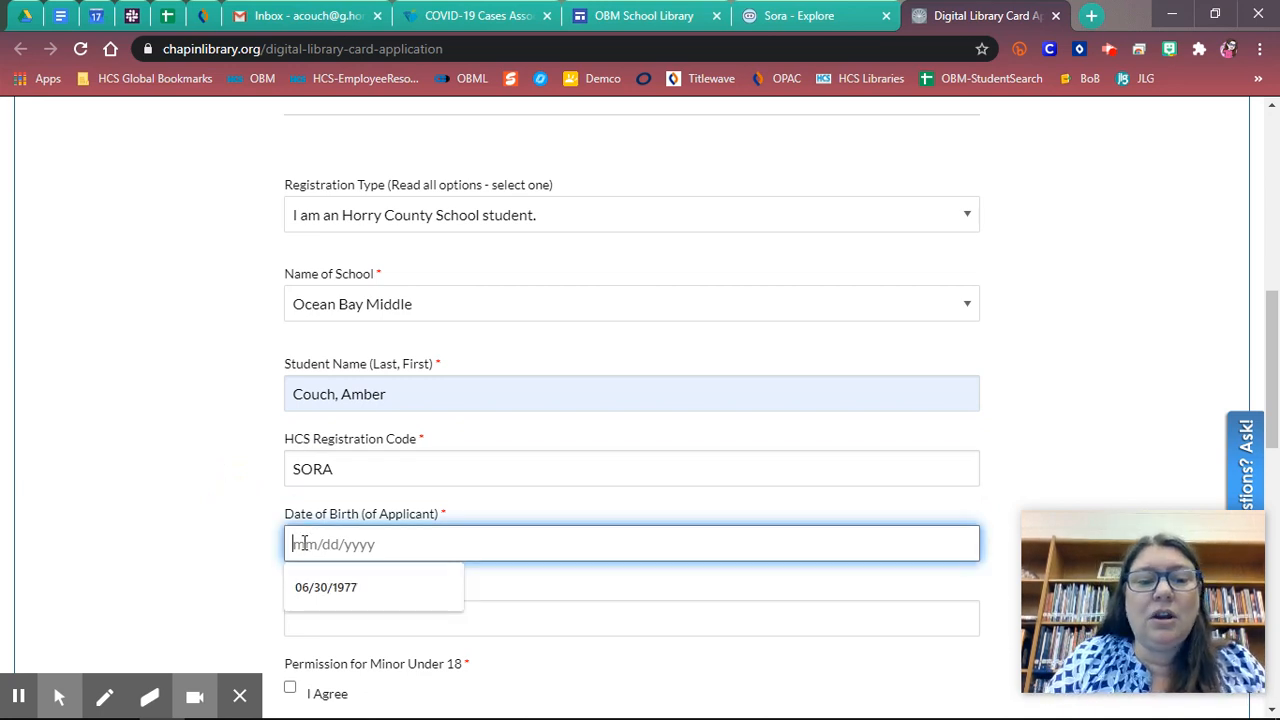
text(0)
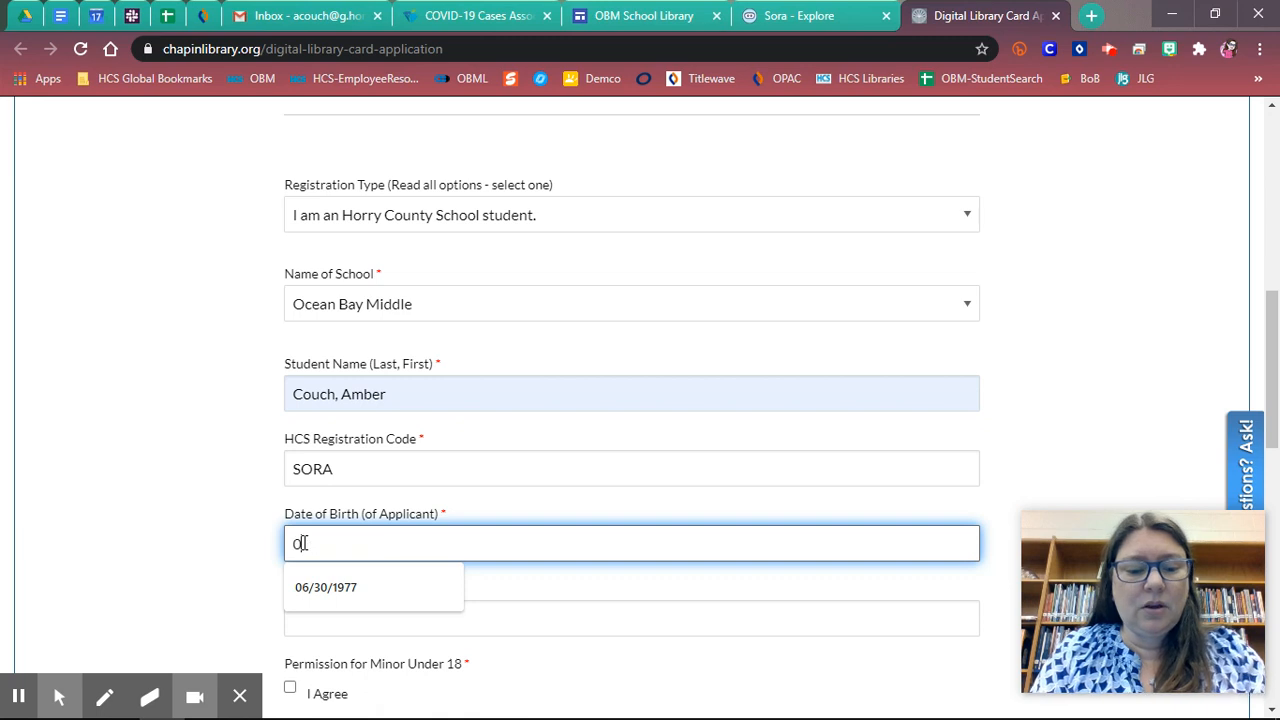
text(6/30)
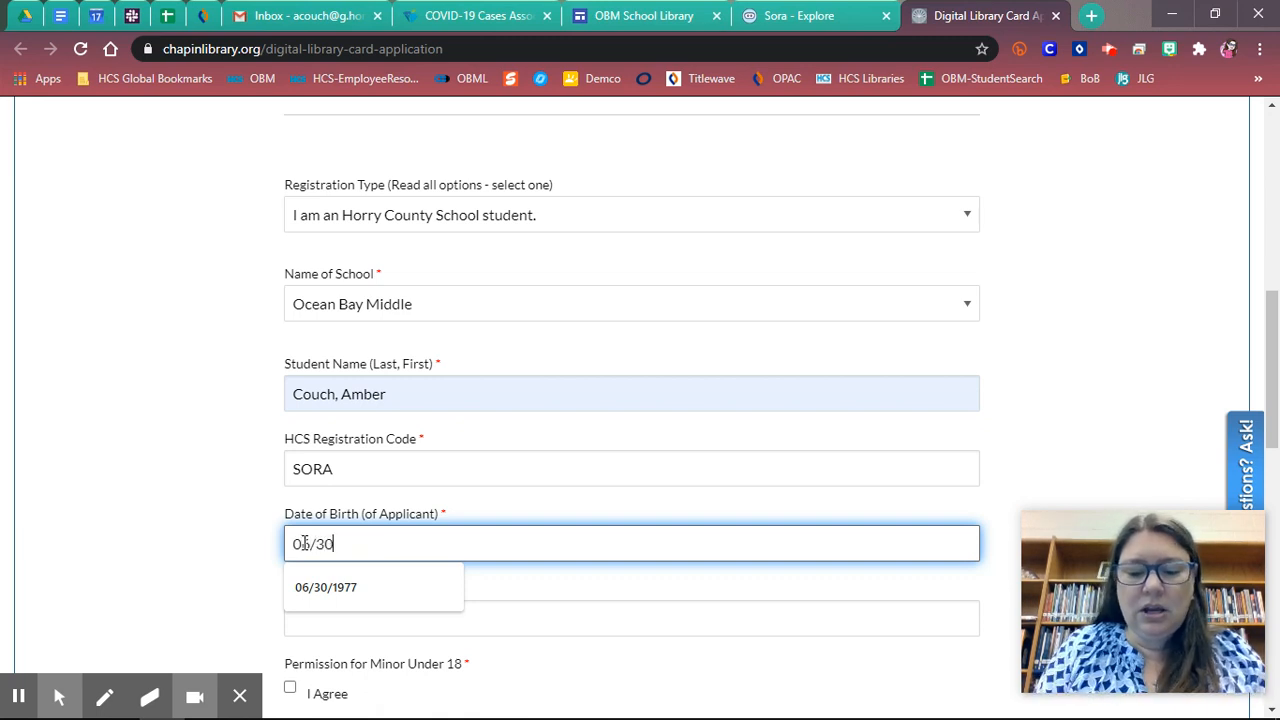
click(325, 587)
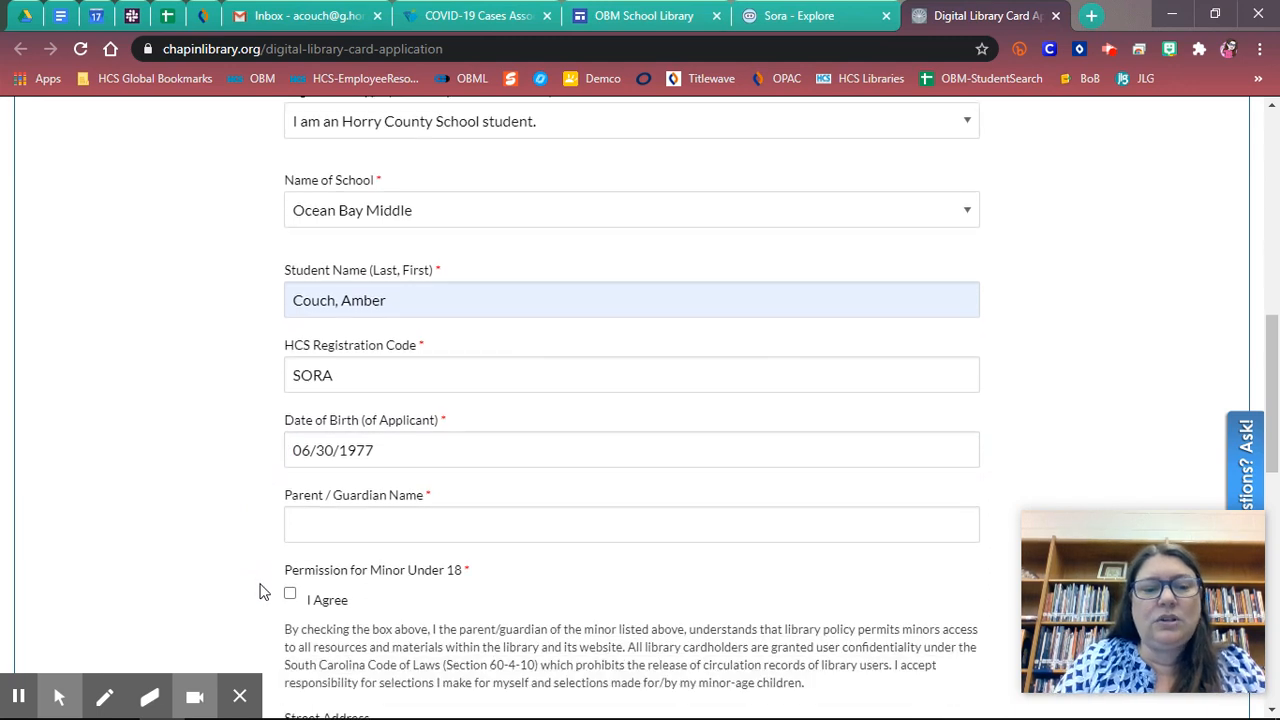
click(631, 524)
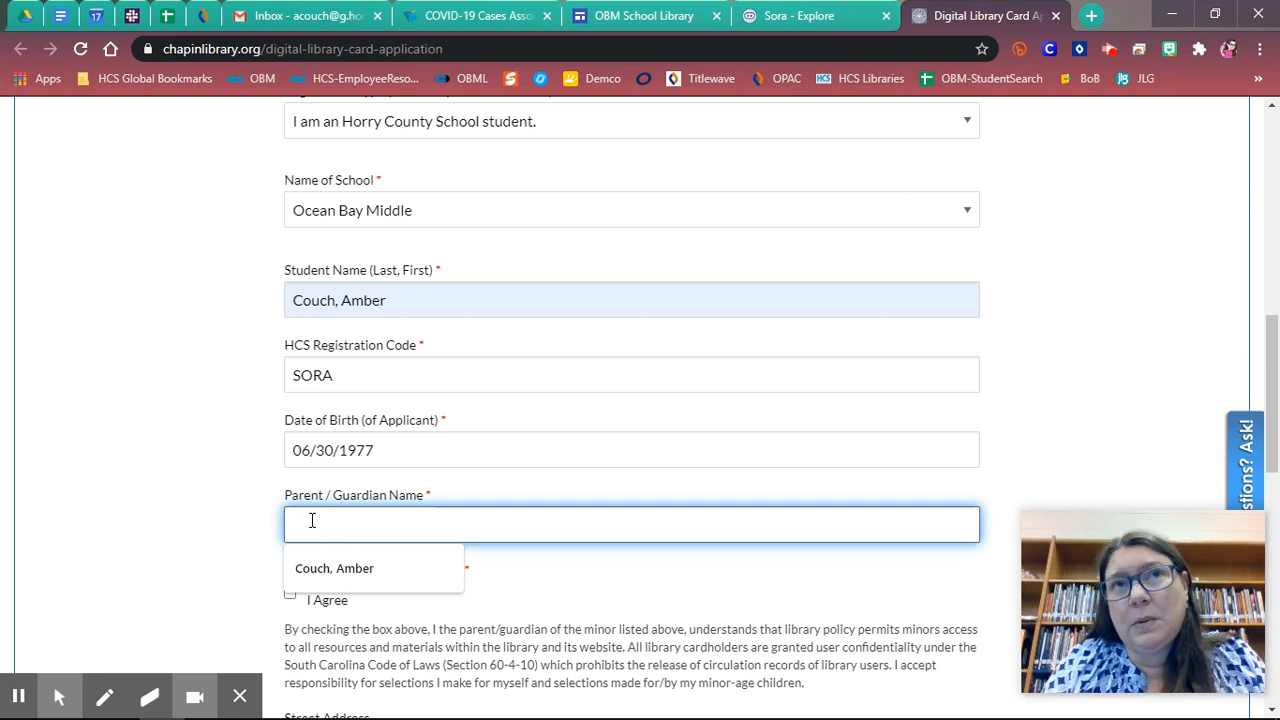
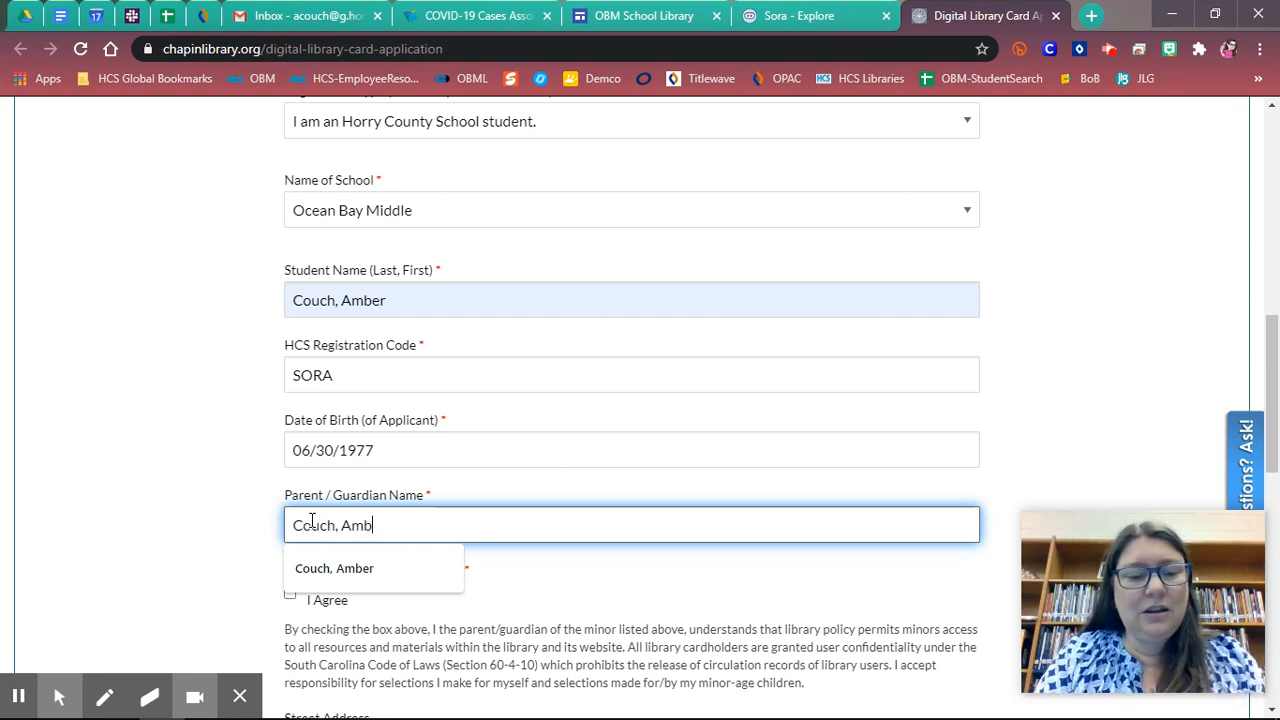
scroll(down, 3)
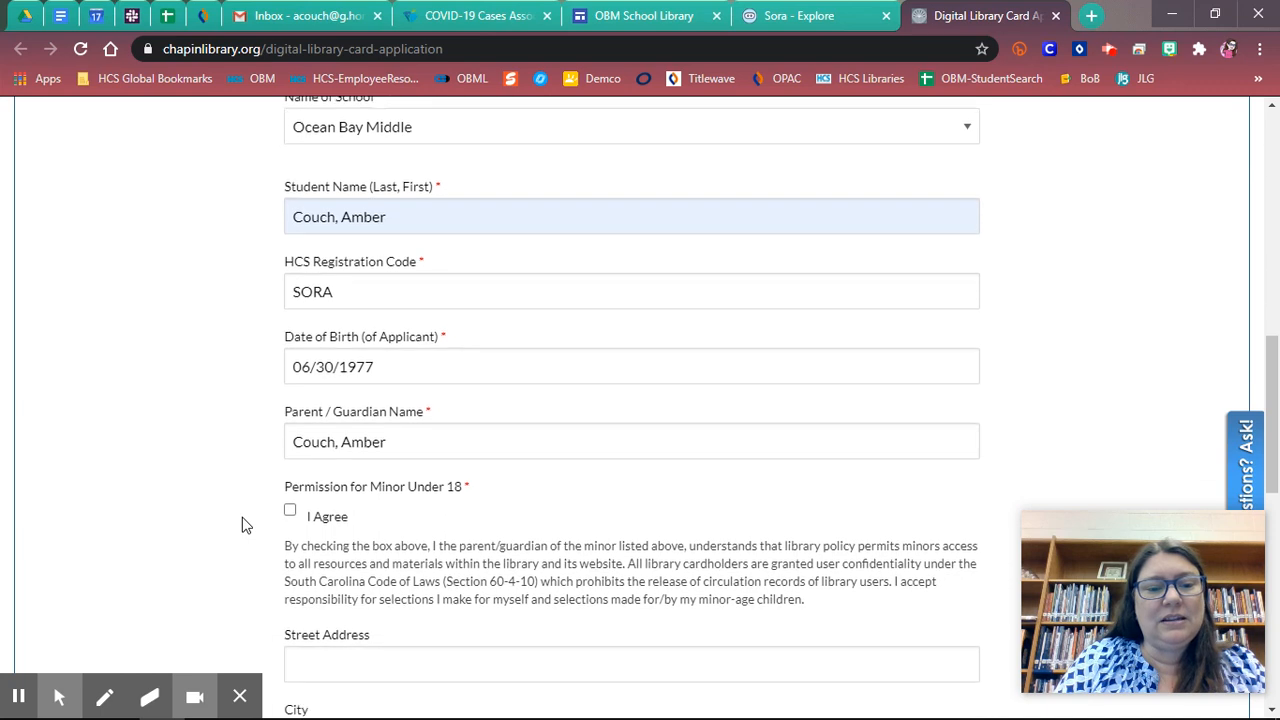
scroll(down, 3)
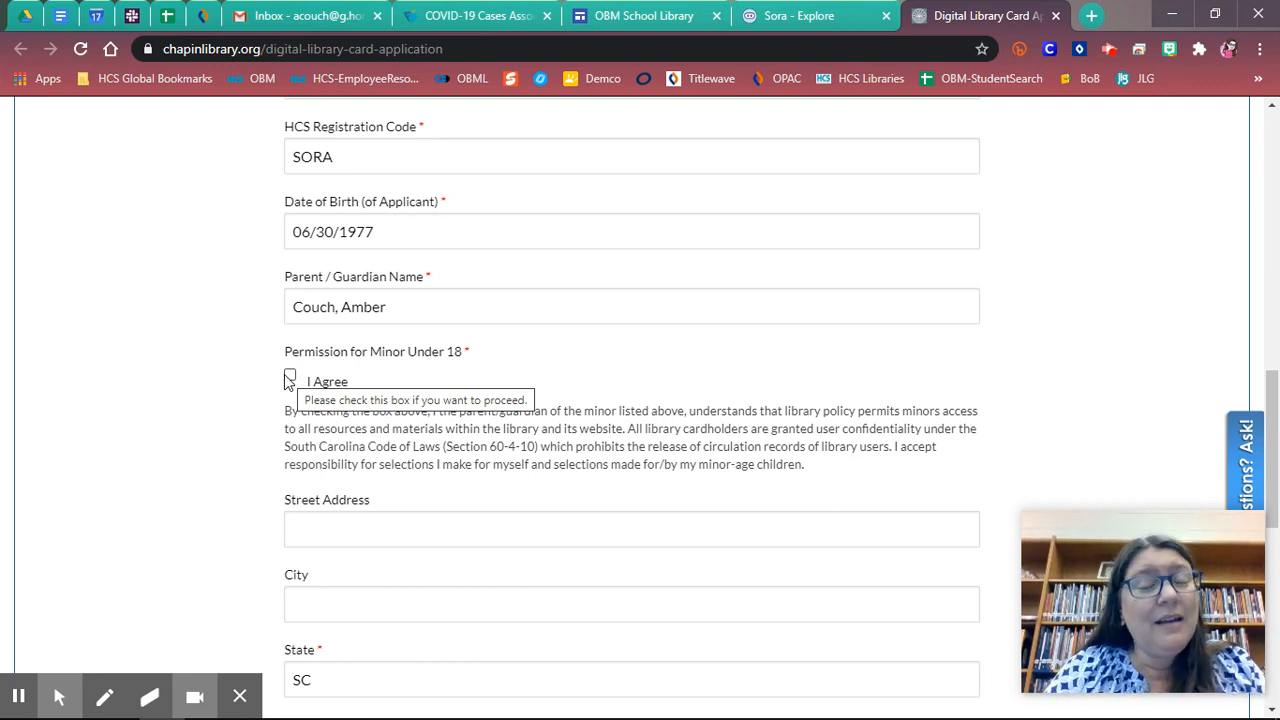
click(289, 377)
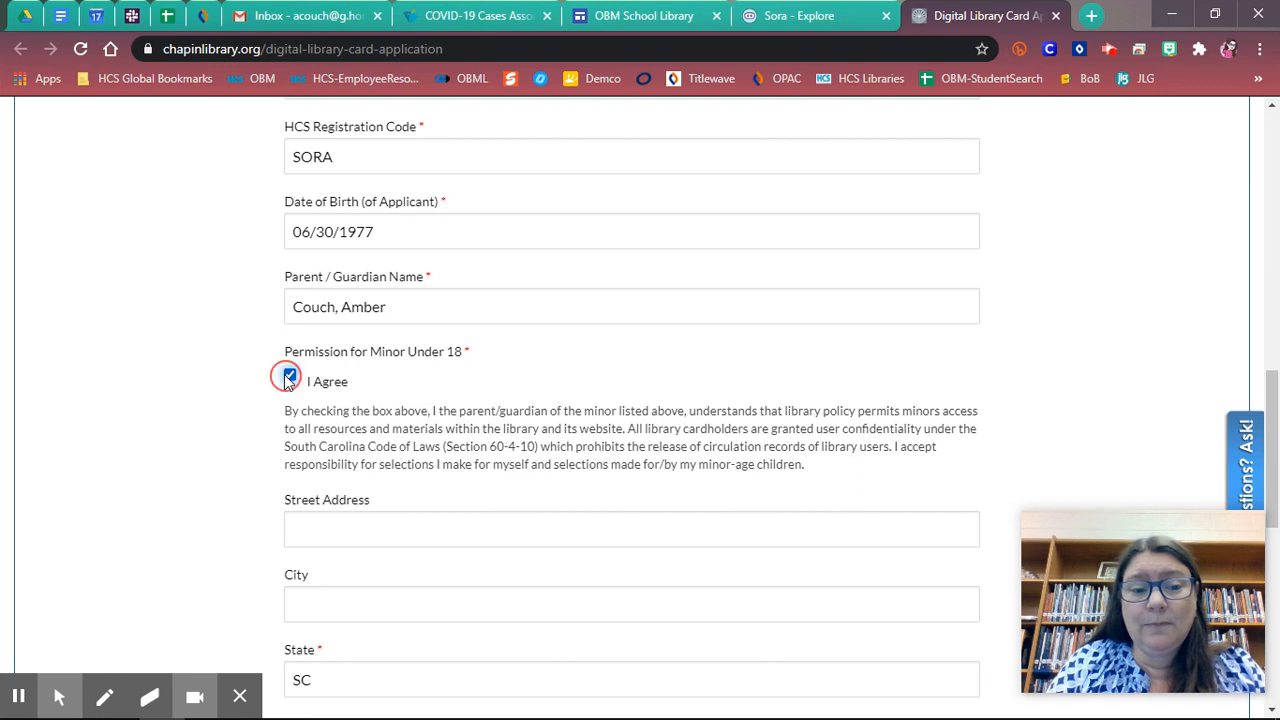
scroll(down, 3)
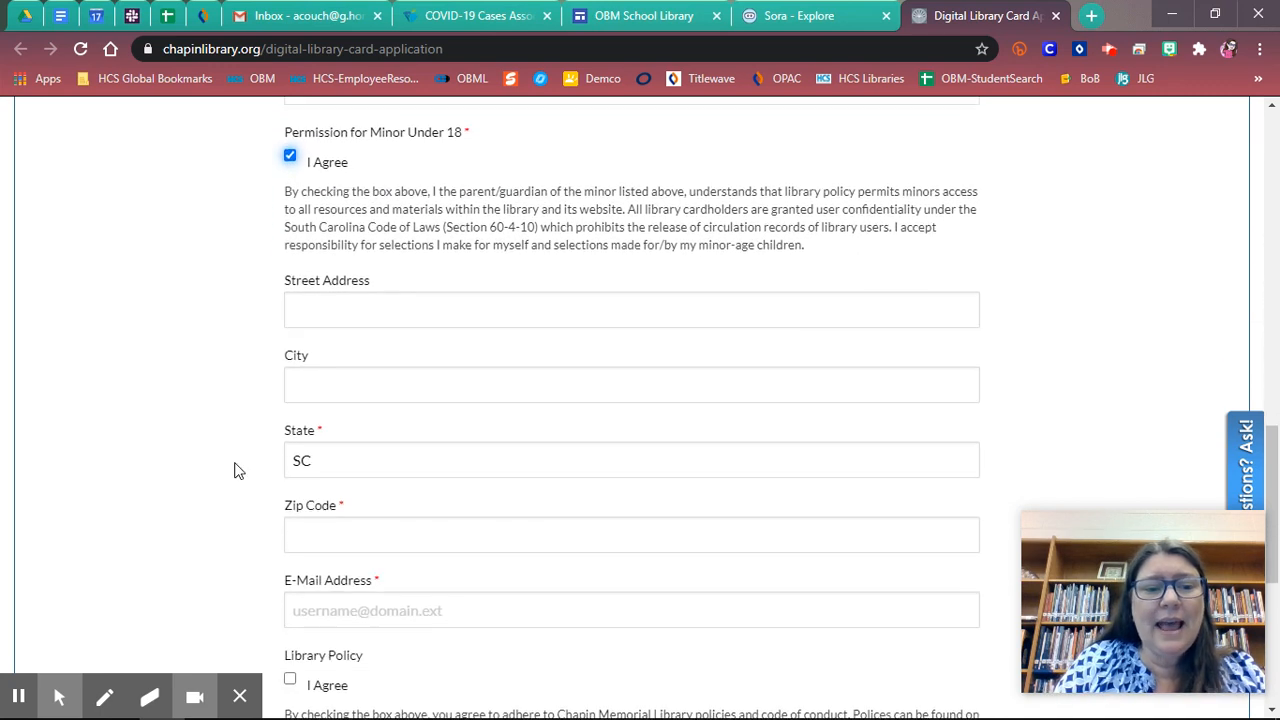
scroll(down, 3)
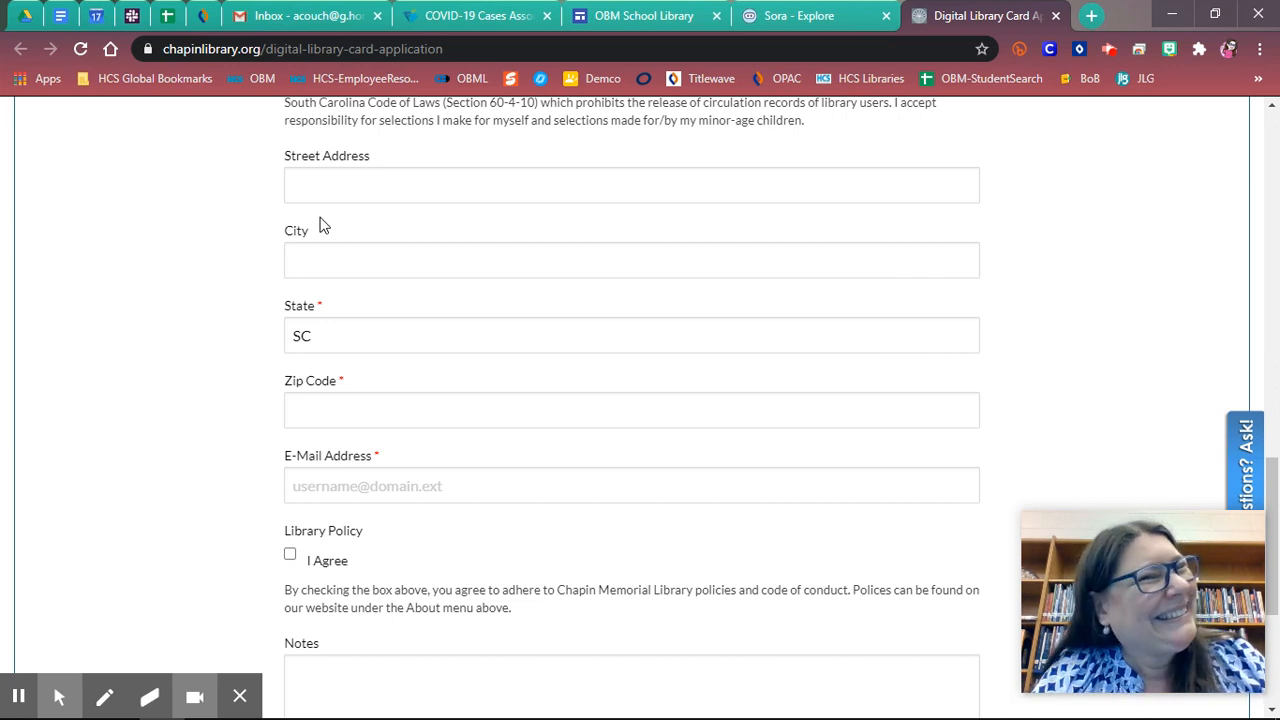
mouse_move(253, 371)
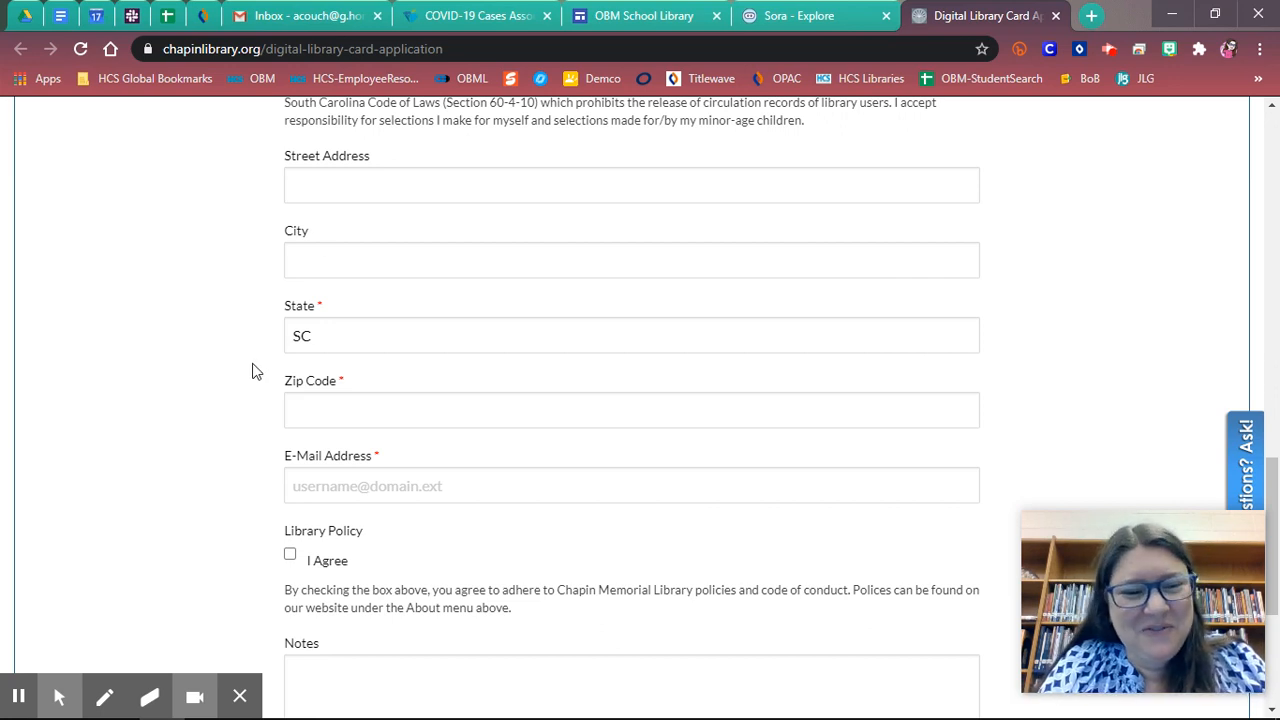
scroll(down, 3)
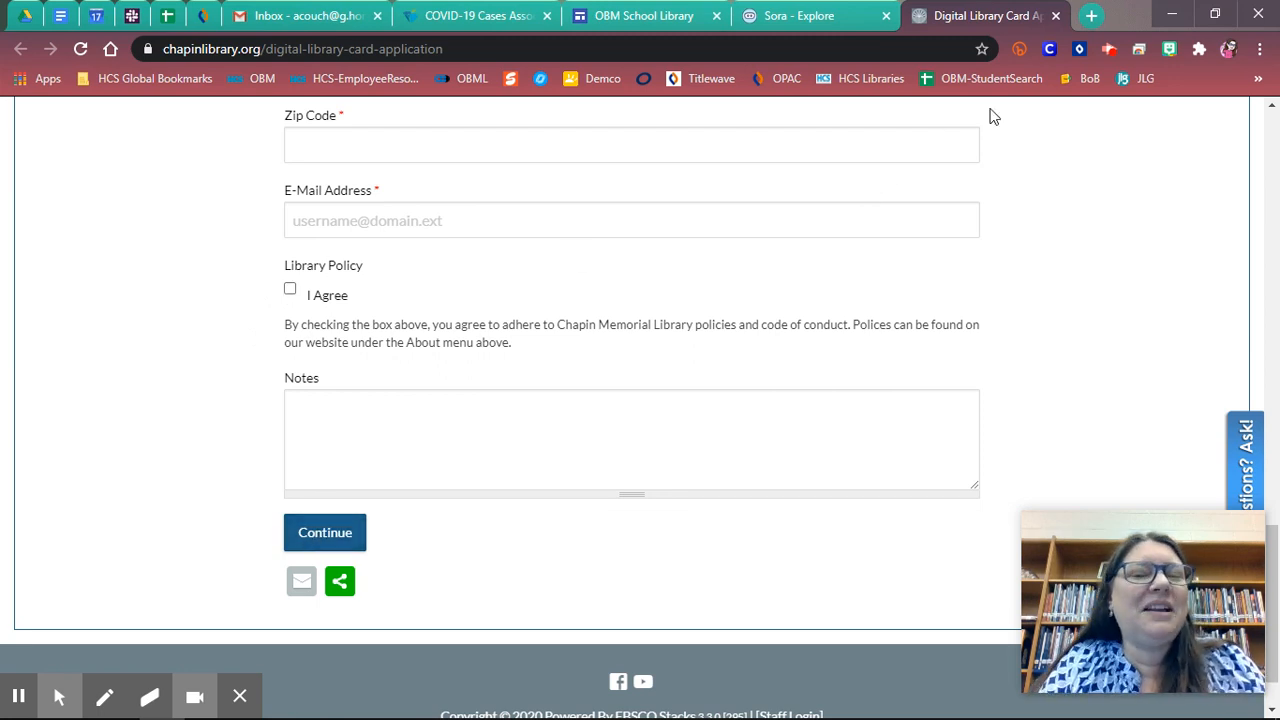
mouse_move(985, 15)
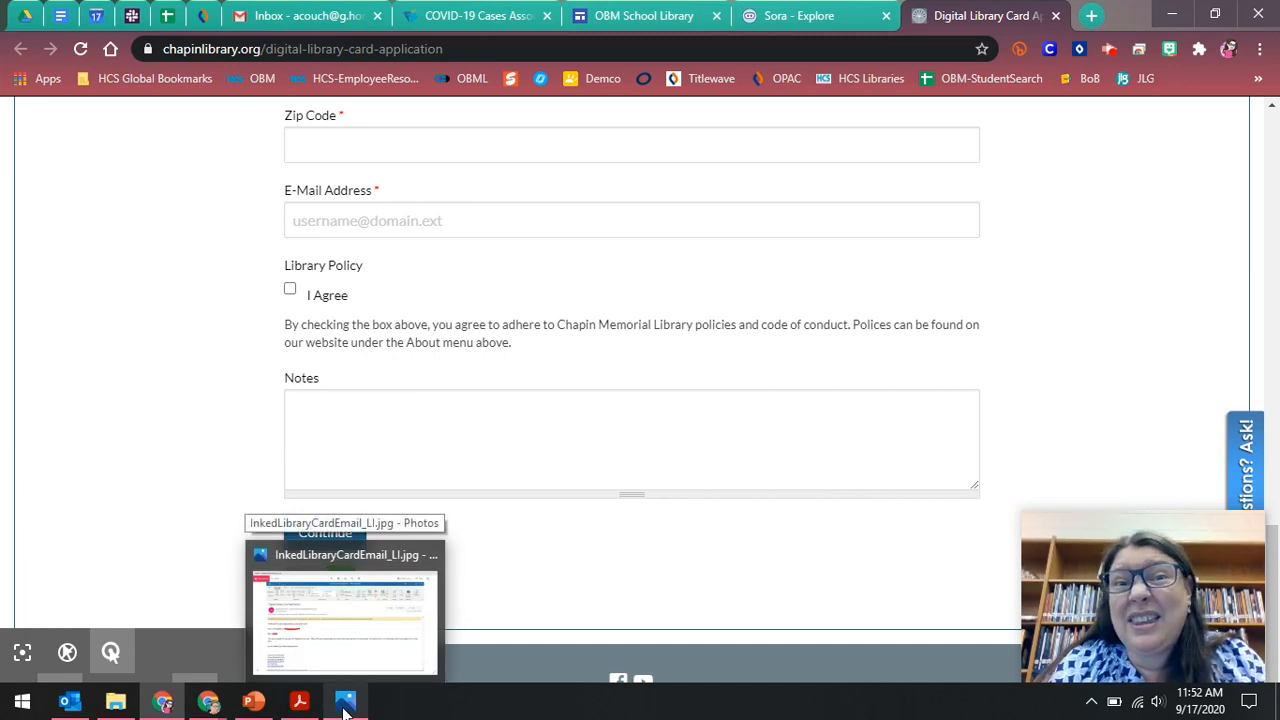
Open the saved library card email screenshot in Photos.
click(344, 700)
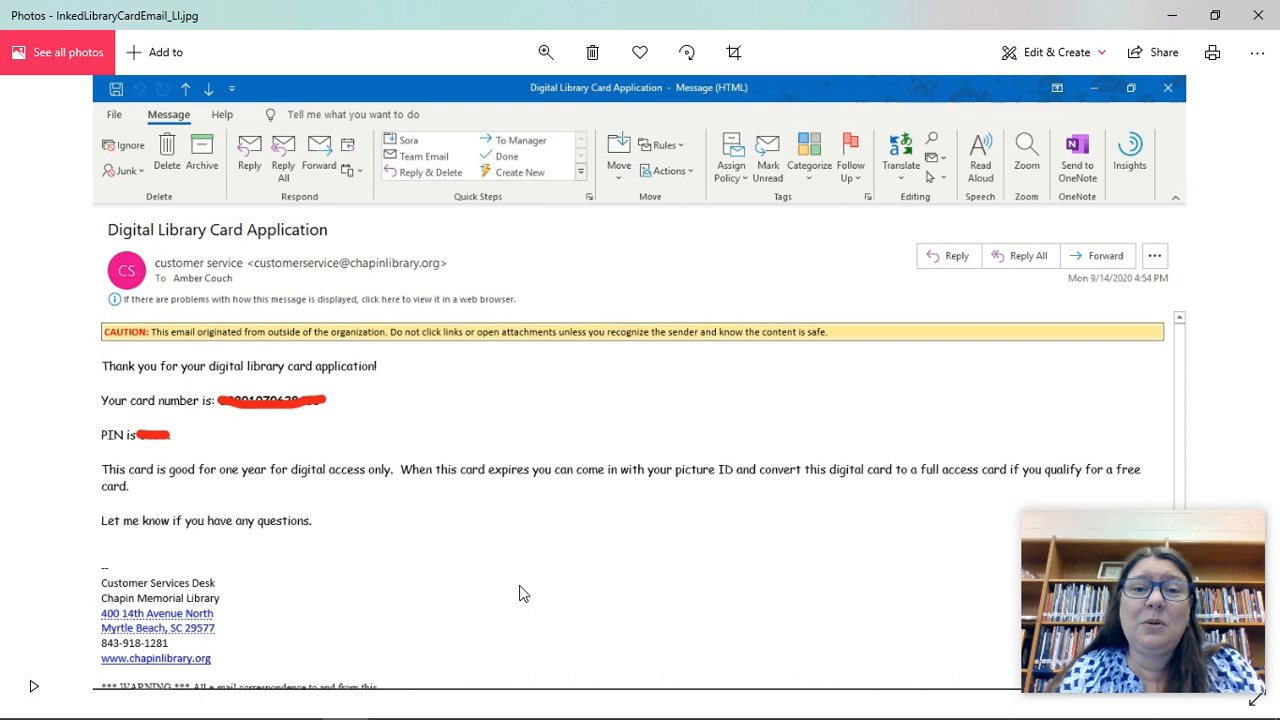
mouse_move(178, 395)
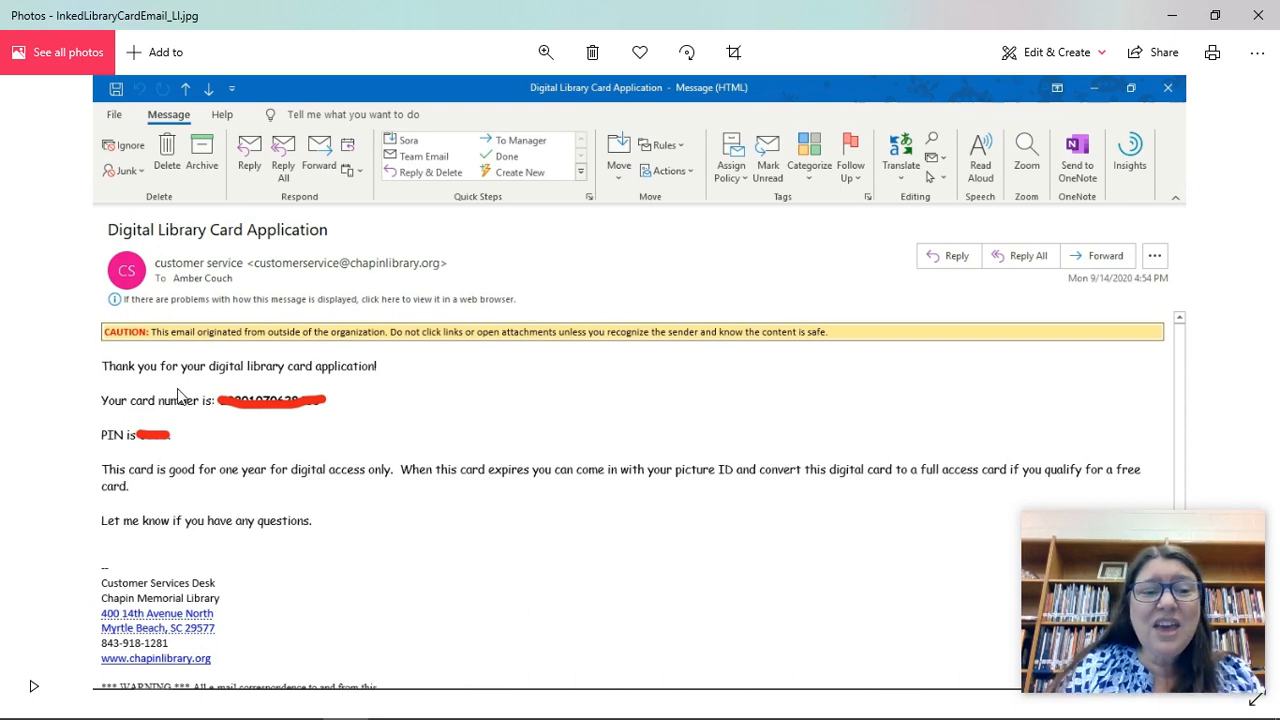
mouse_move(325, 383)
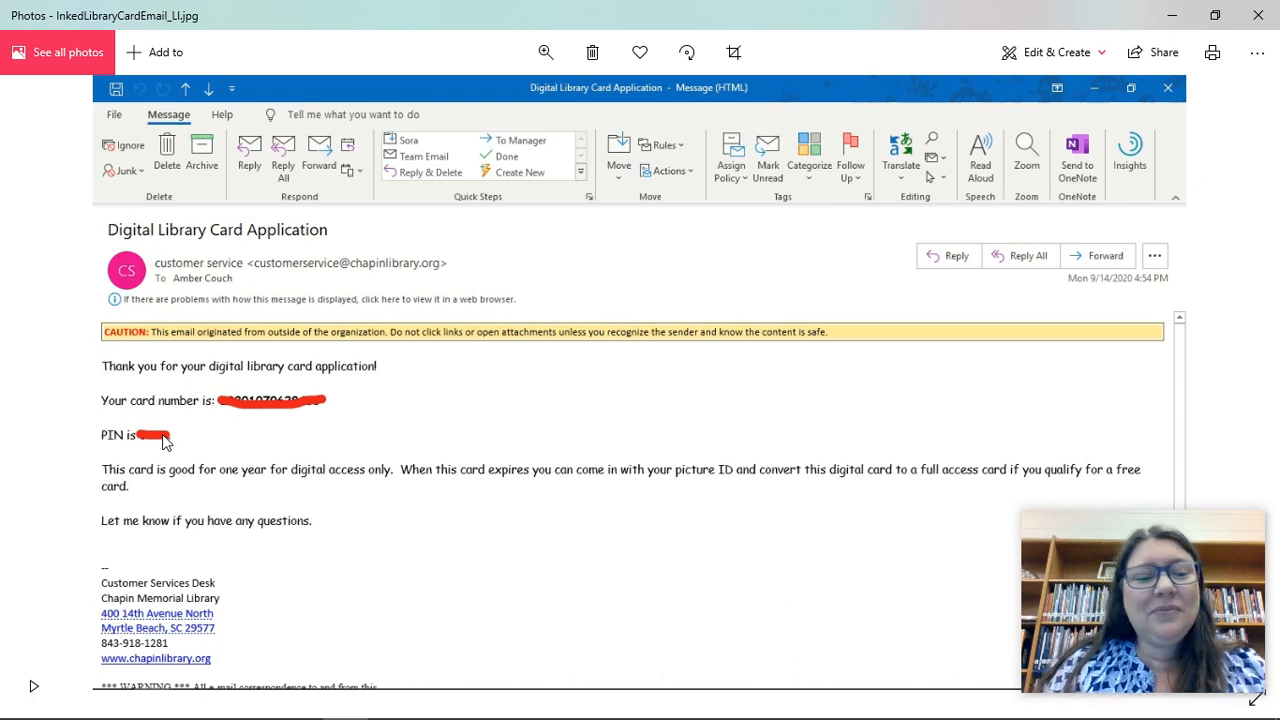
mouse_move(127, 485)
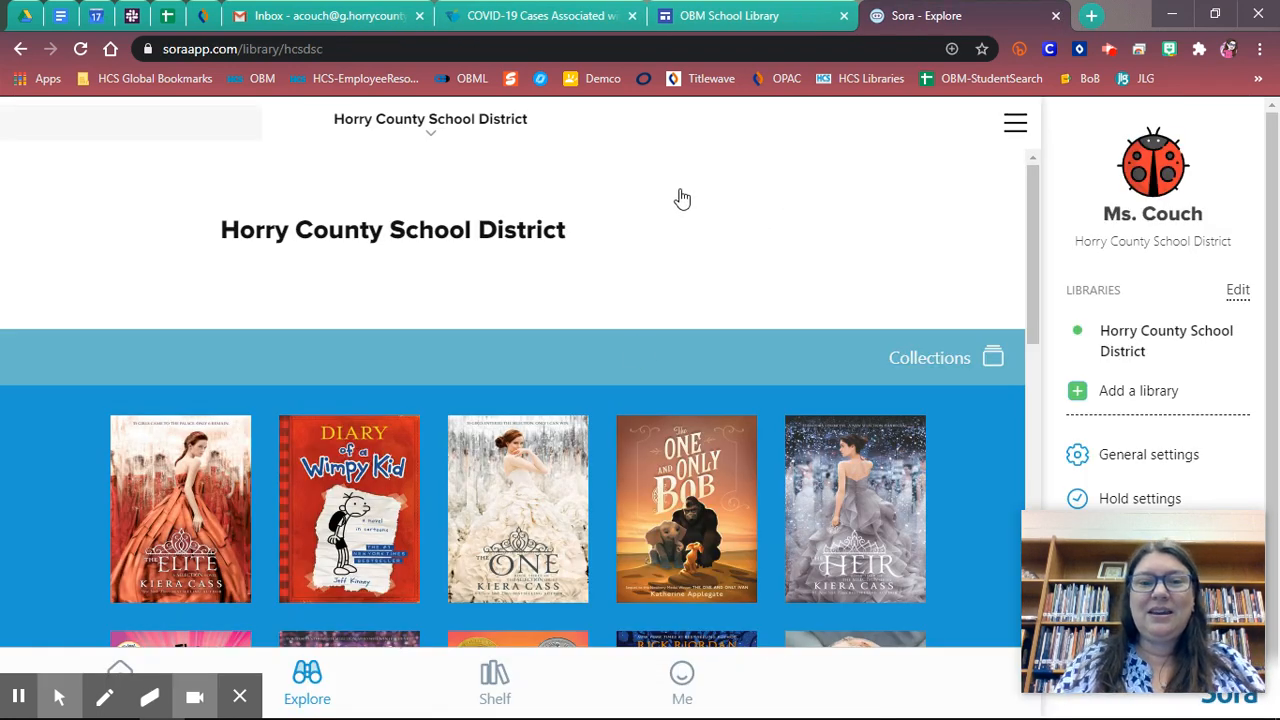
mouse_move(459, 375)
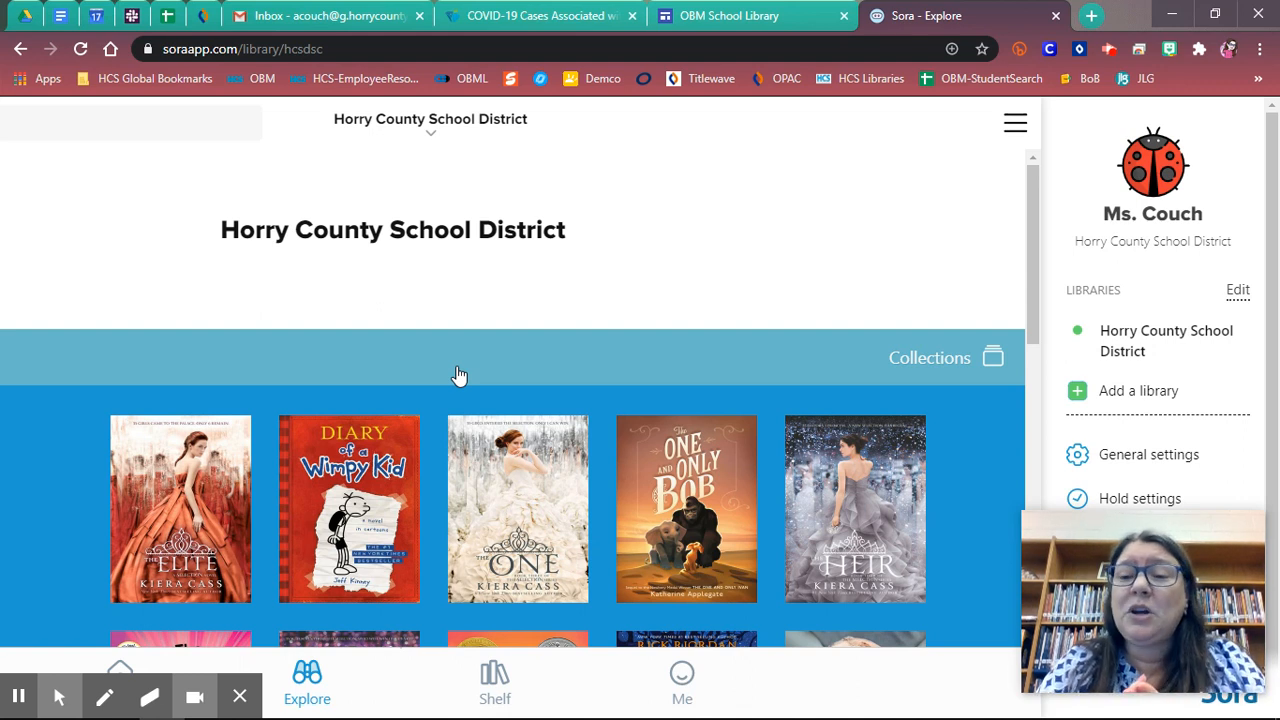
mouse_move(80, 186)
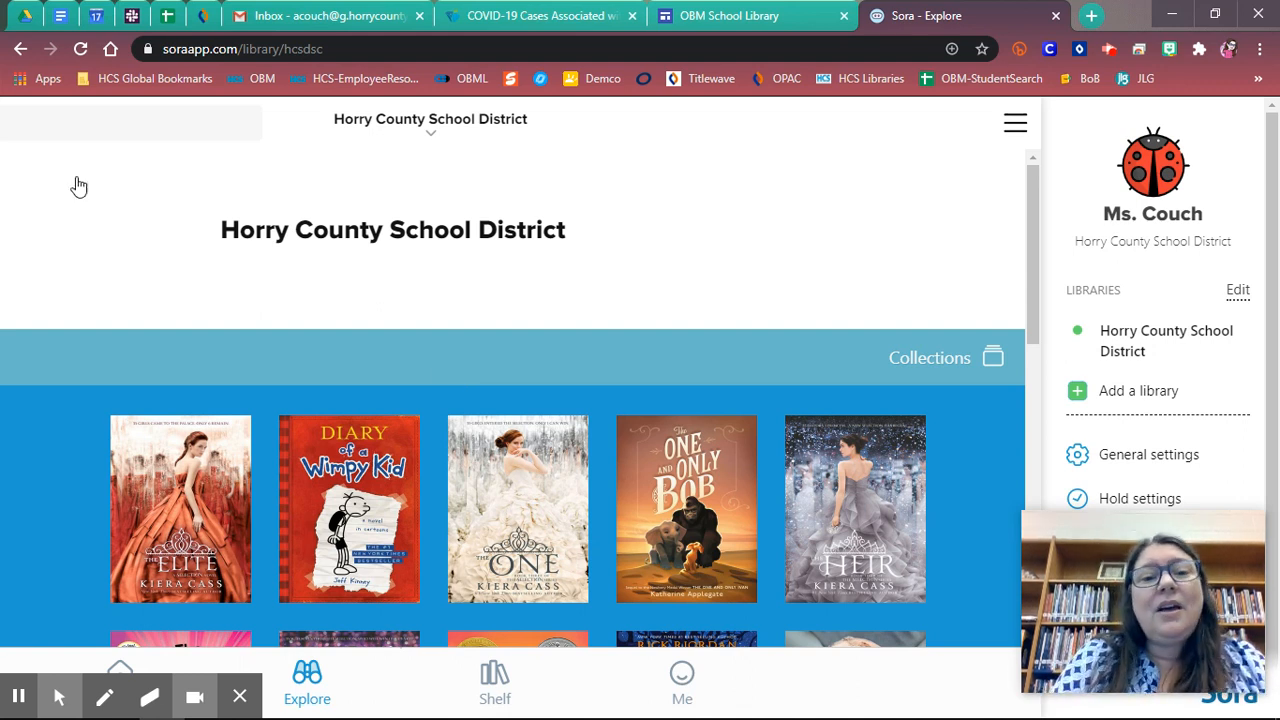
mouse_move(538, 138)
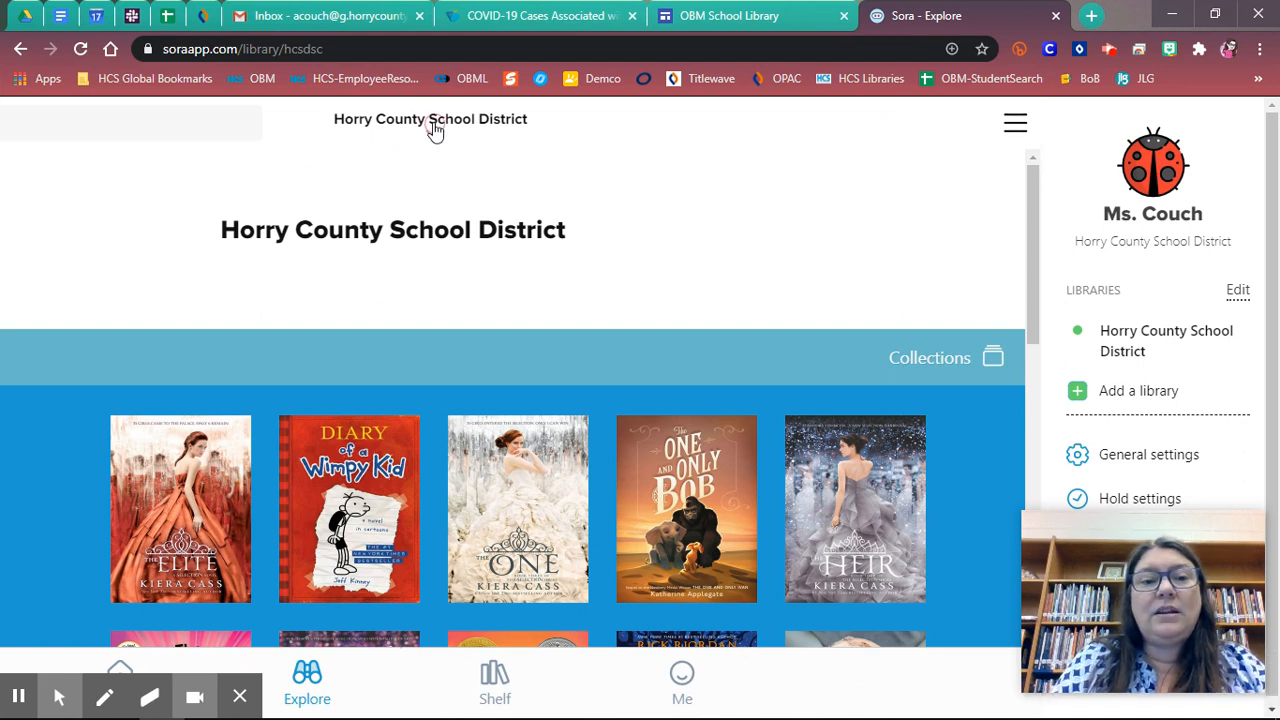
From the Horry County School District library list, choose + Add a library.
click(430, 119)
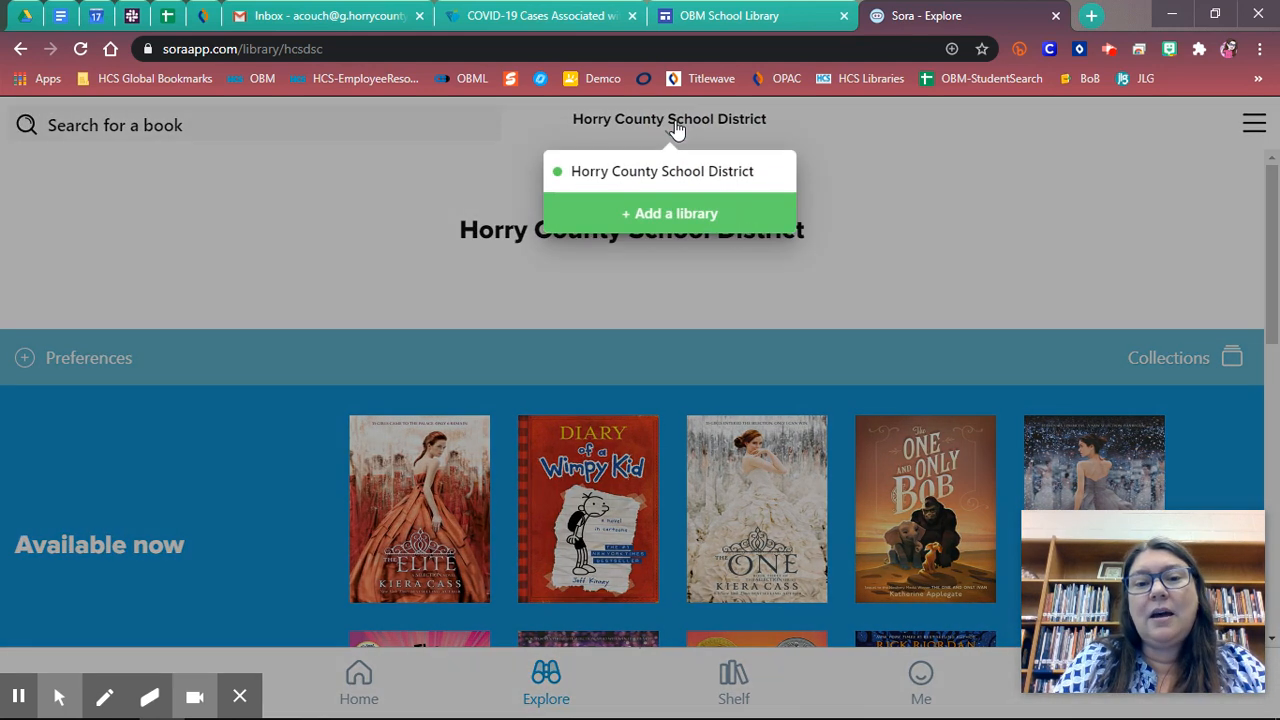
mouse_move(1165, 128)
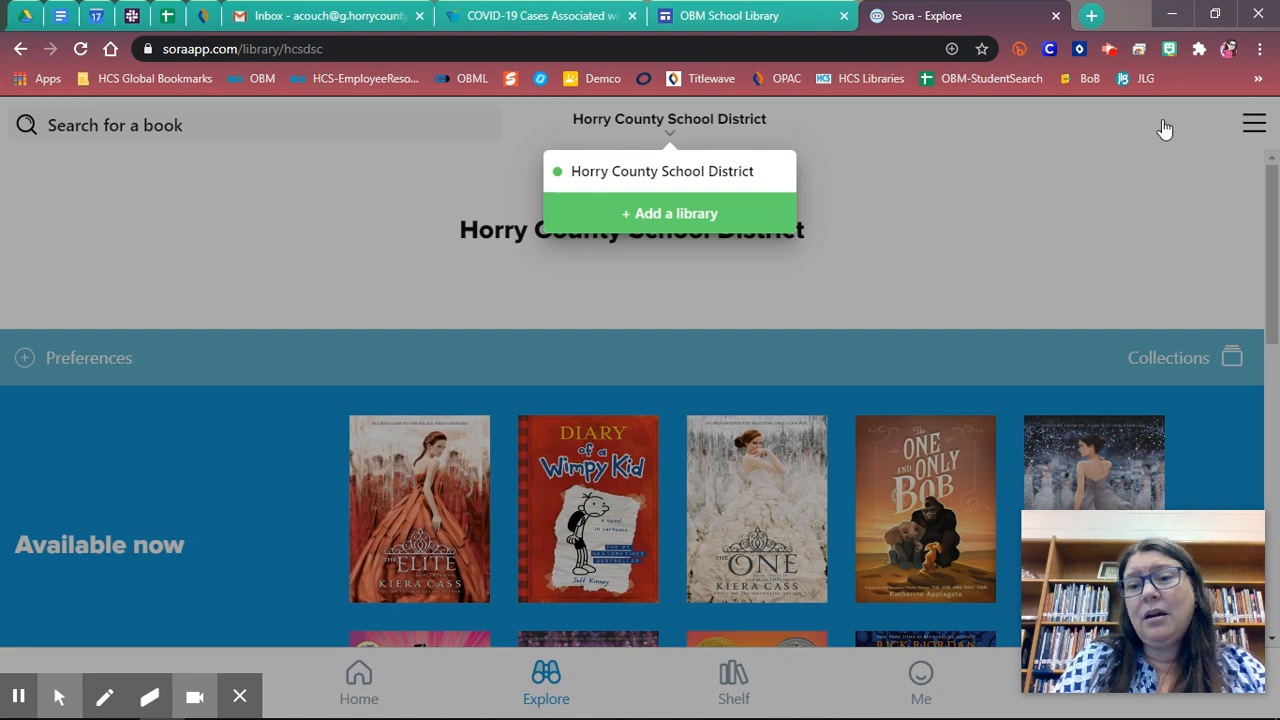
click(669, 119)
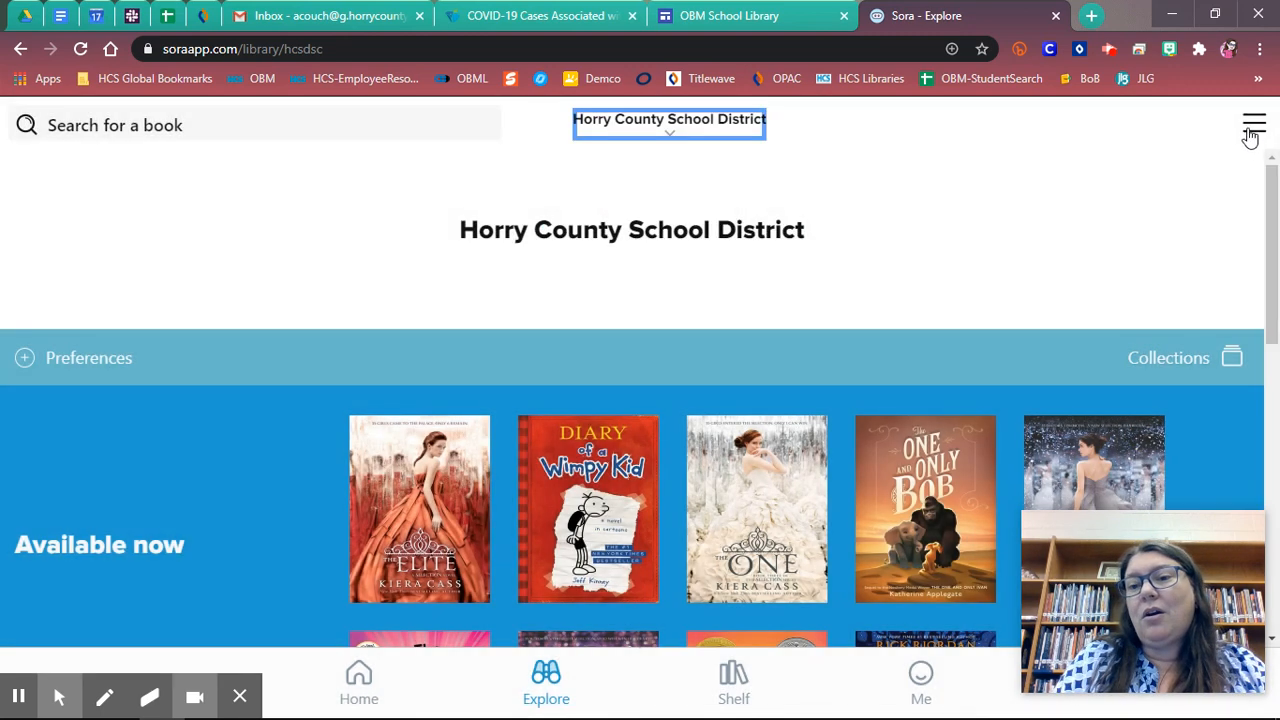
click(1254, 124)
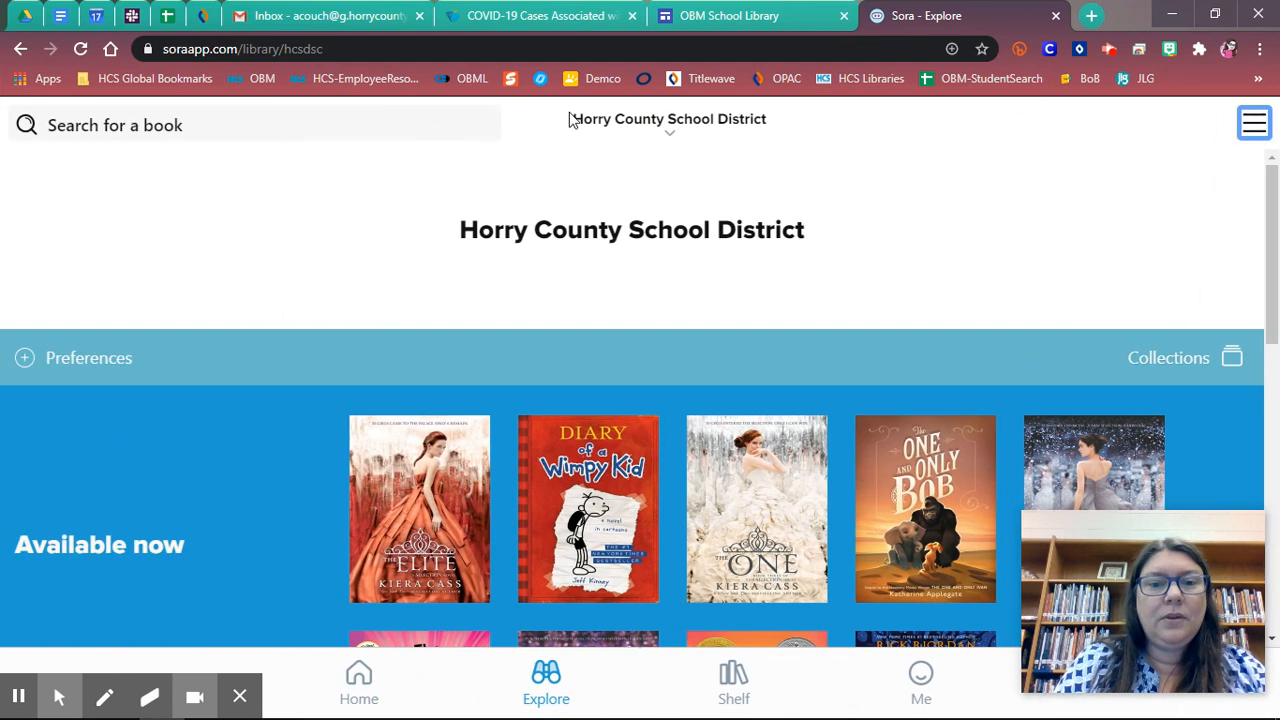
click(669, 119)
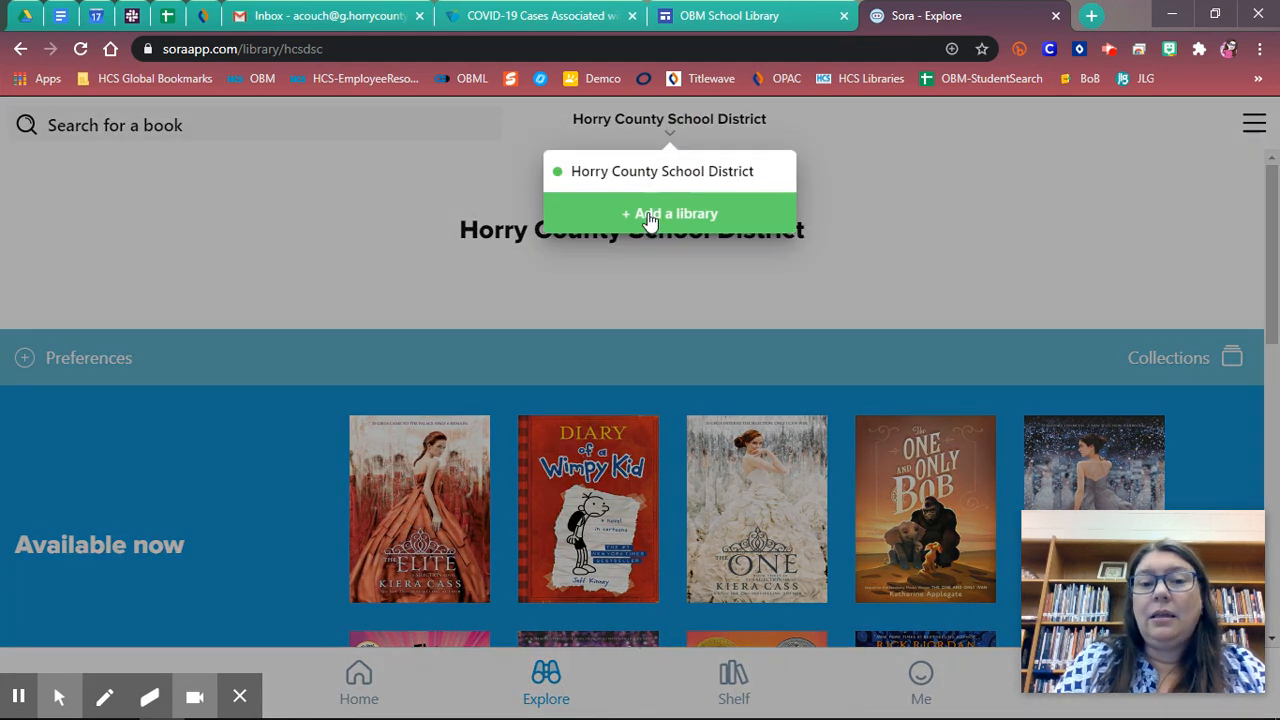
click(669, 213)
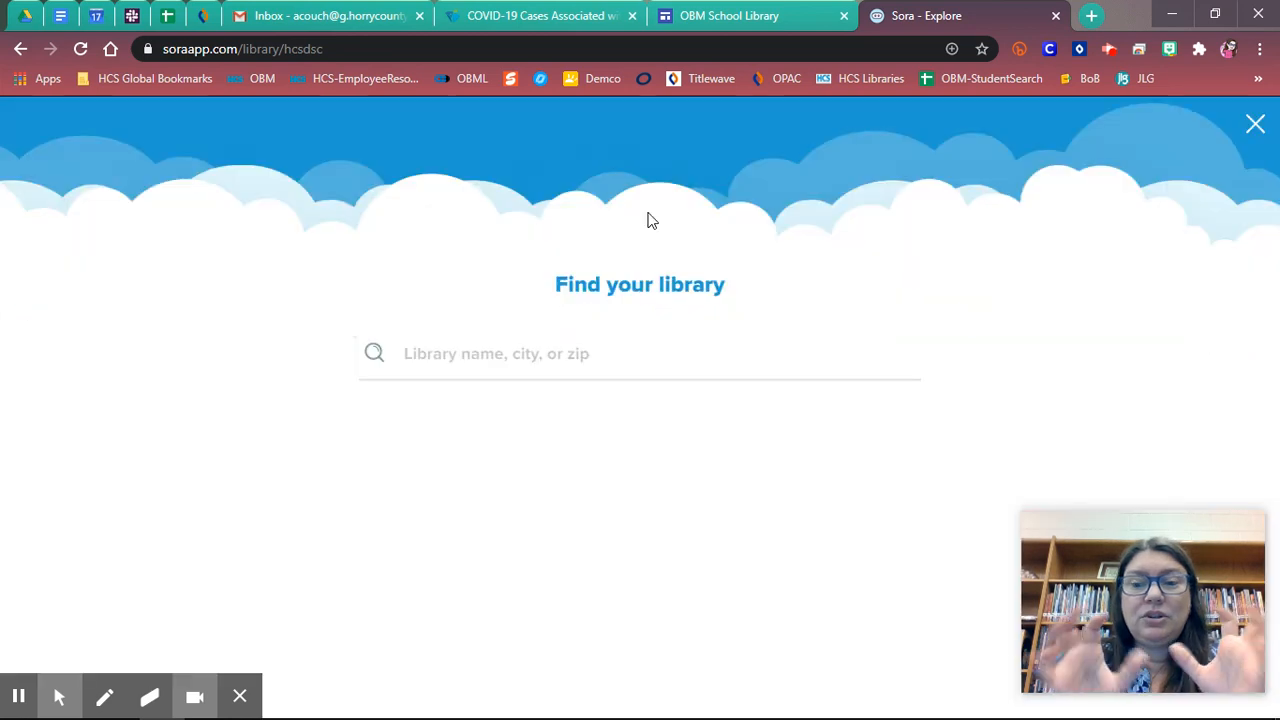
Search libraries by zip code 29579 and pick Palmetto Library Consortium as my library.
click(640, 353)
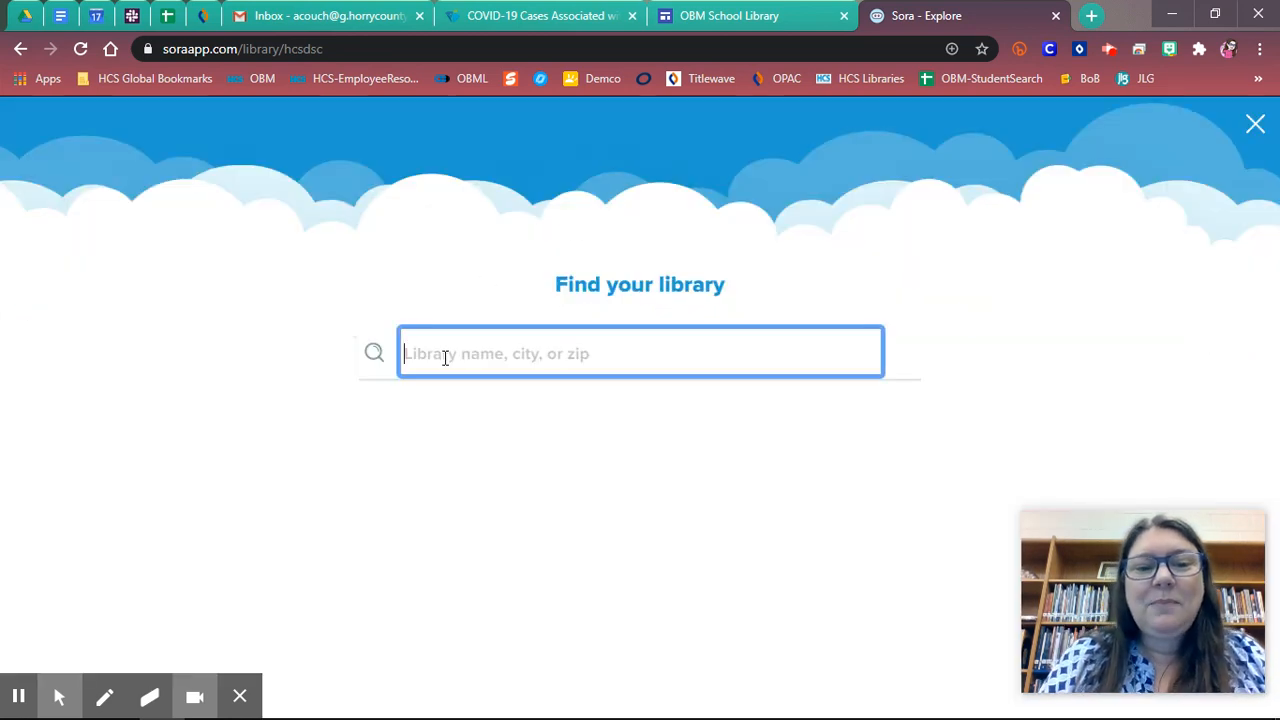
text(2)
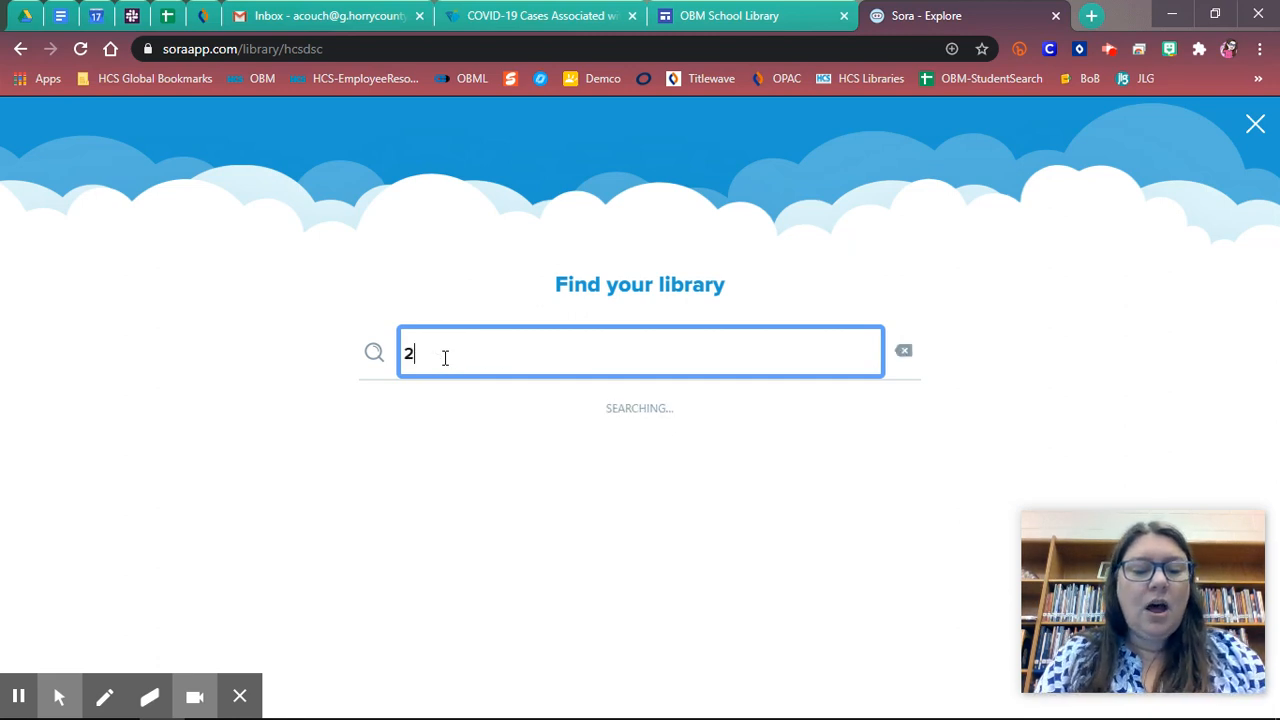
text(9579)
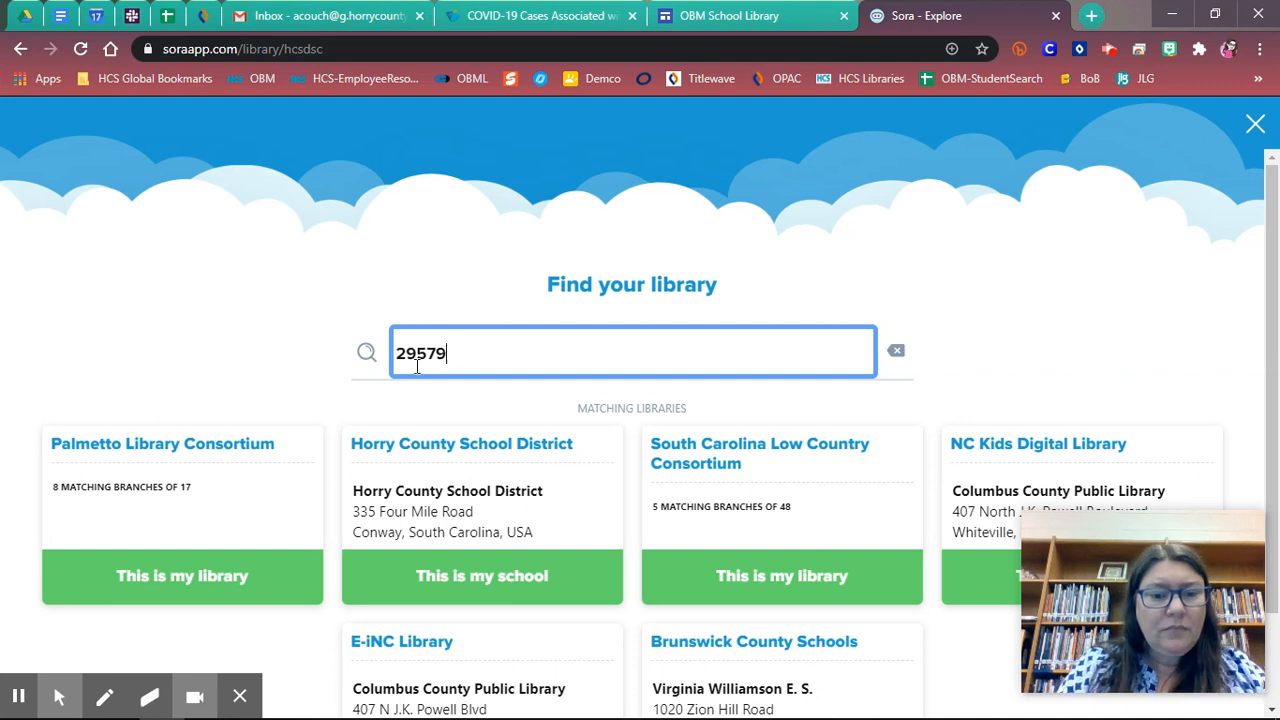
mouse_move(211, 458)
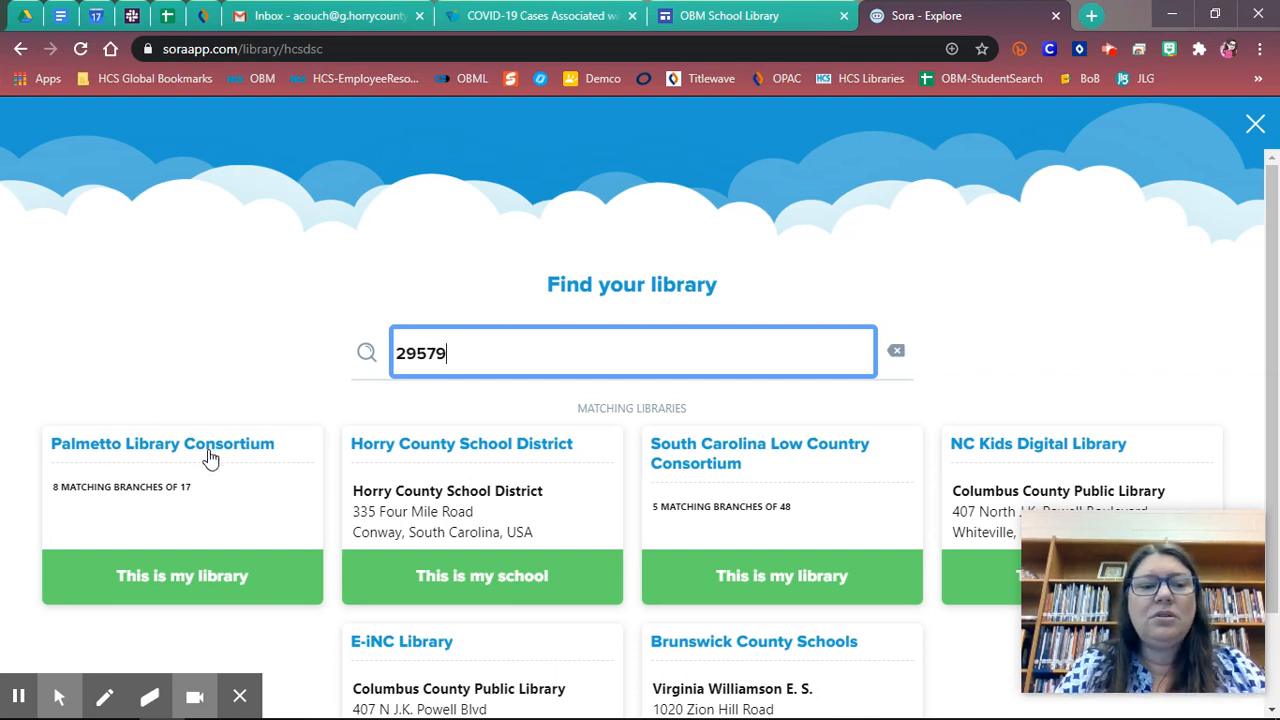
mouse_move(150, 470)
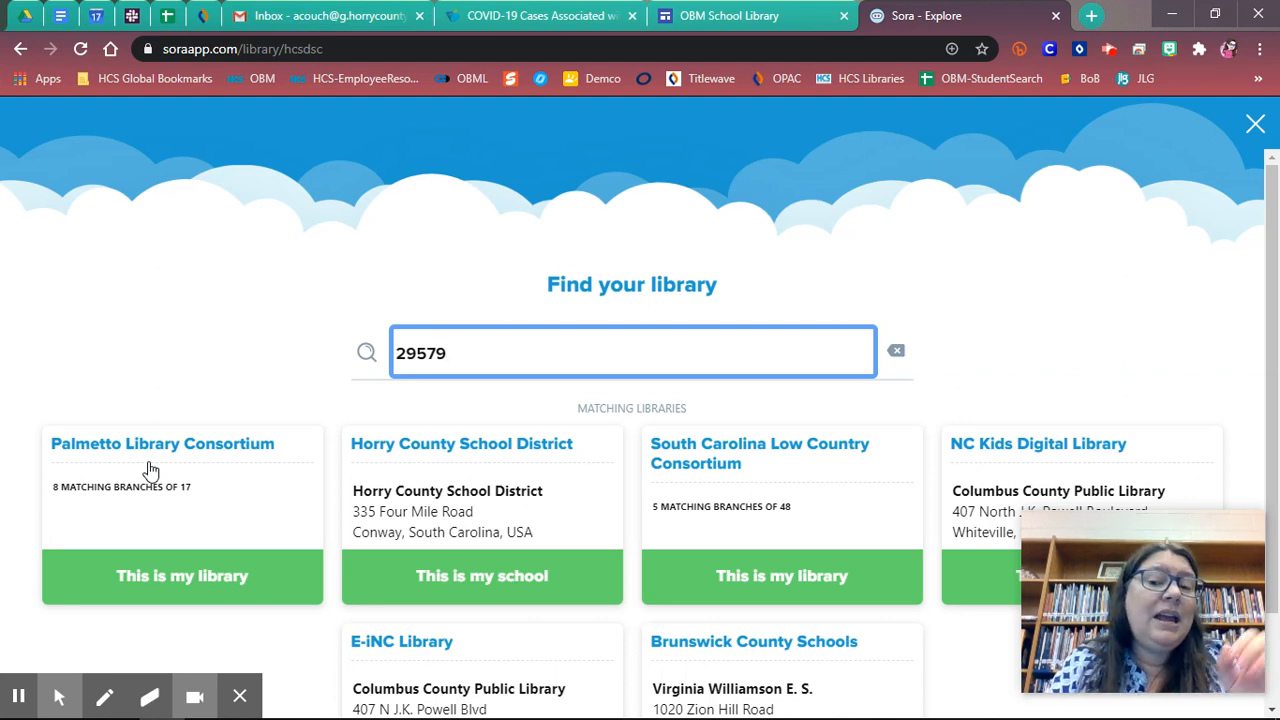
mouse_move(169, 468)
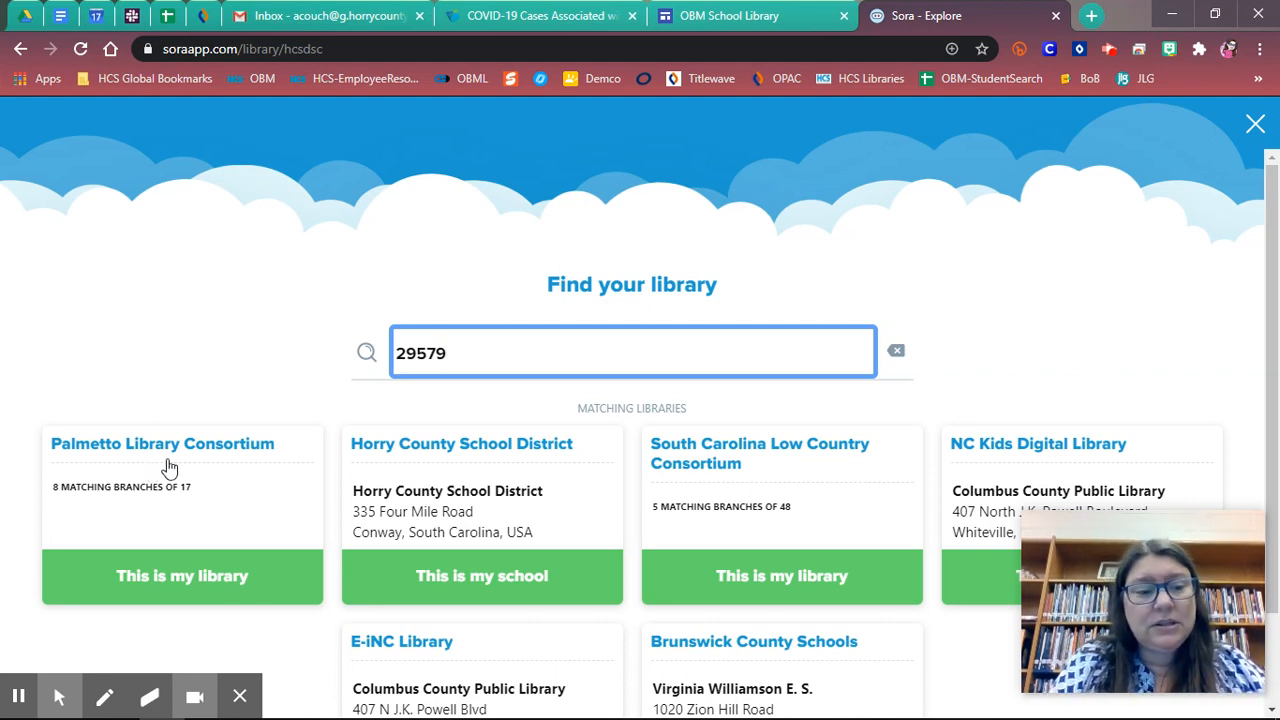
mouse_move(163, 576)
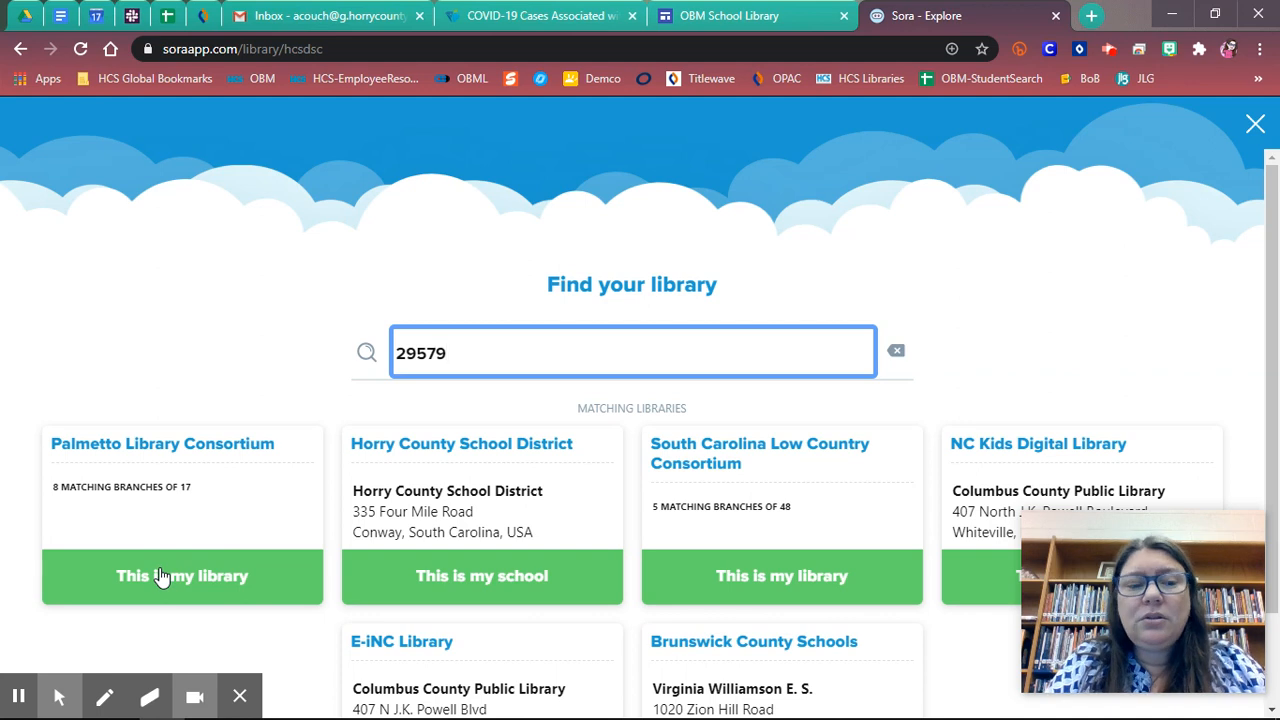
click(182, 575)
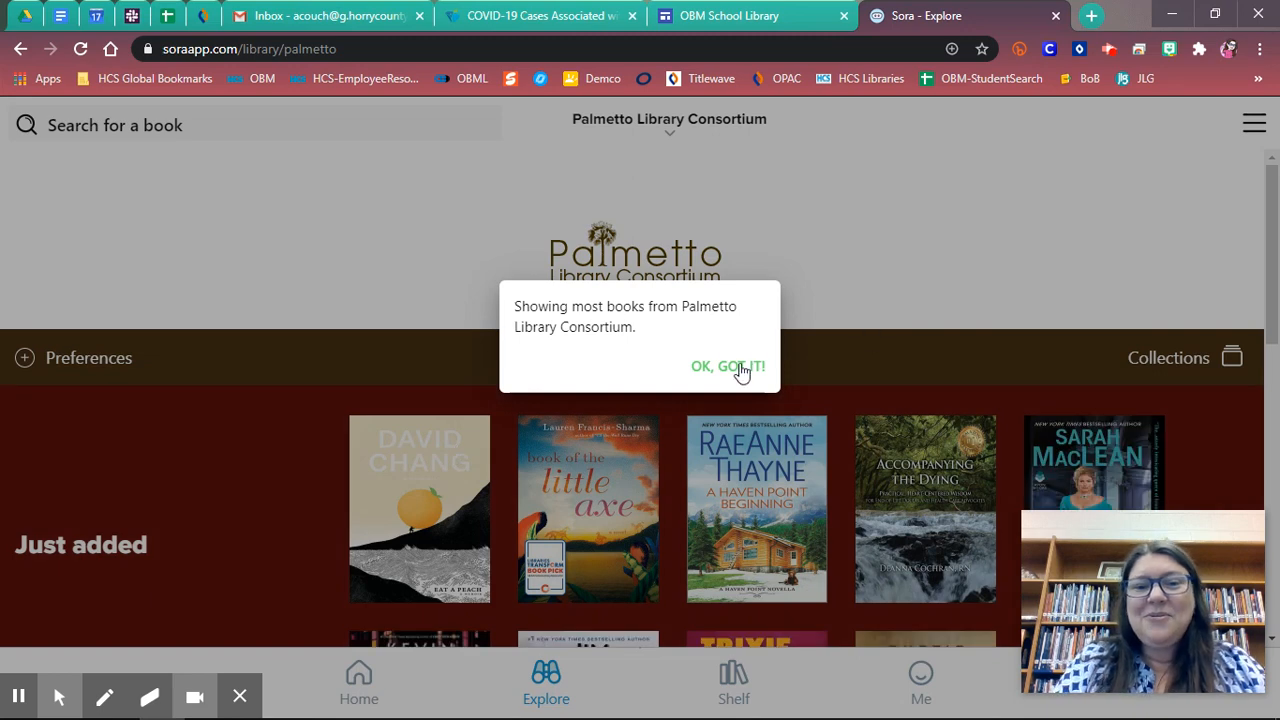
Dismiss the Palmetto most-books notice and browse the consortium's collections.
click(727, 366)
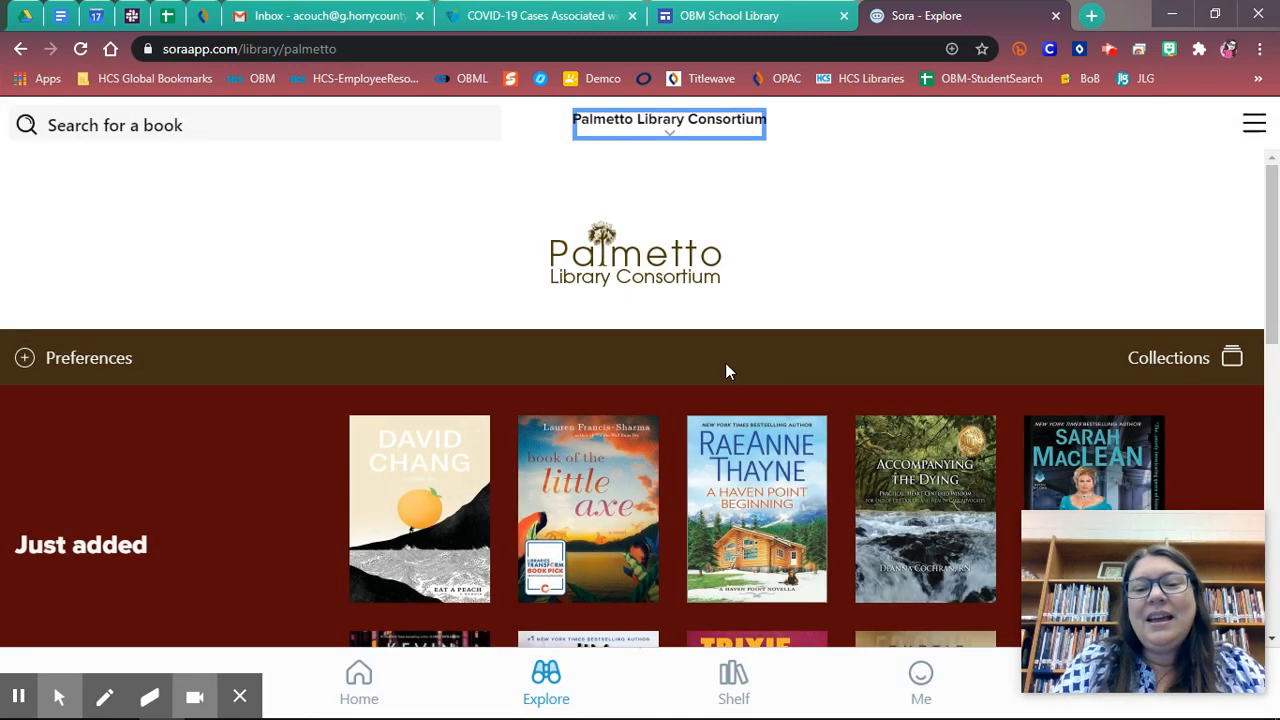
scroll(down, 3)
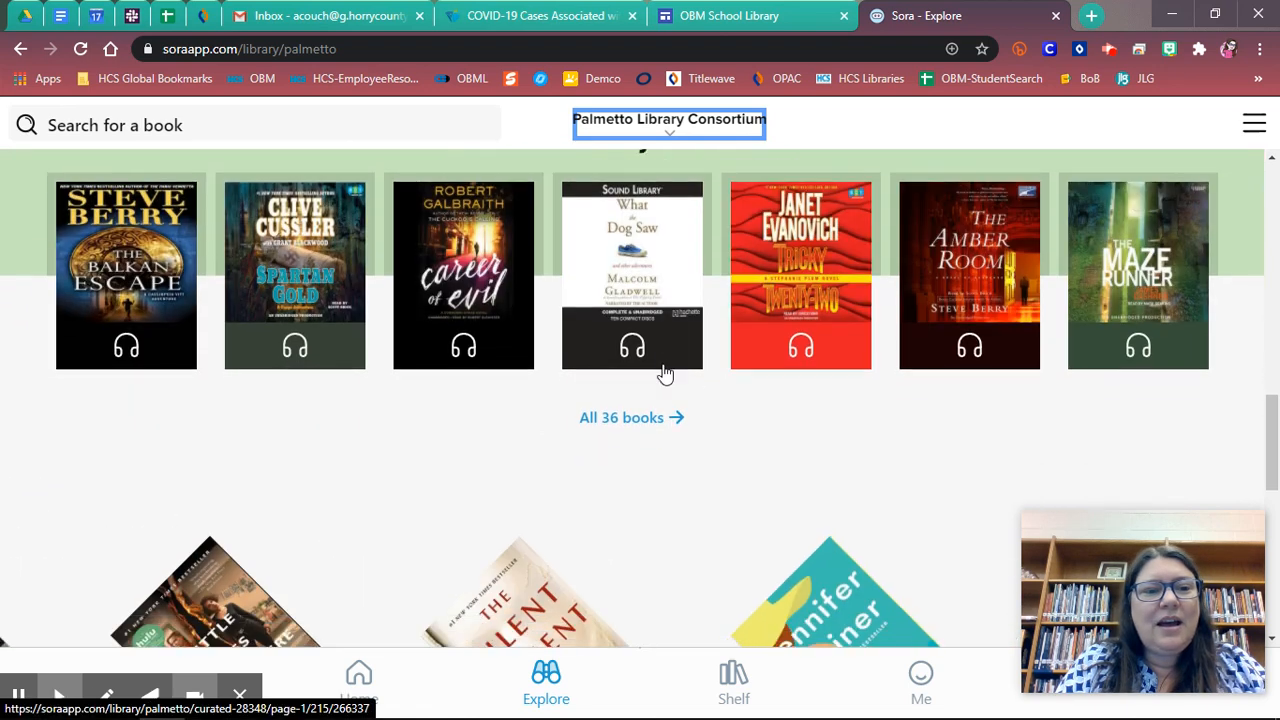
scroll(down, 3)
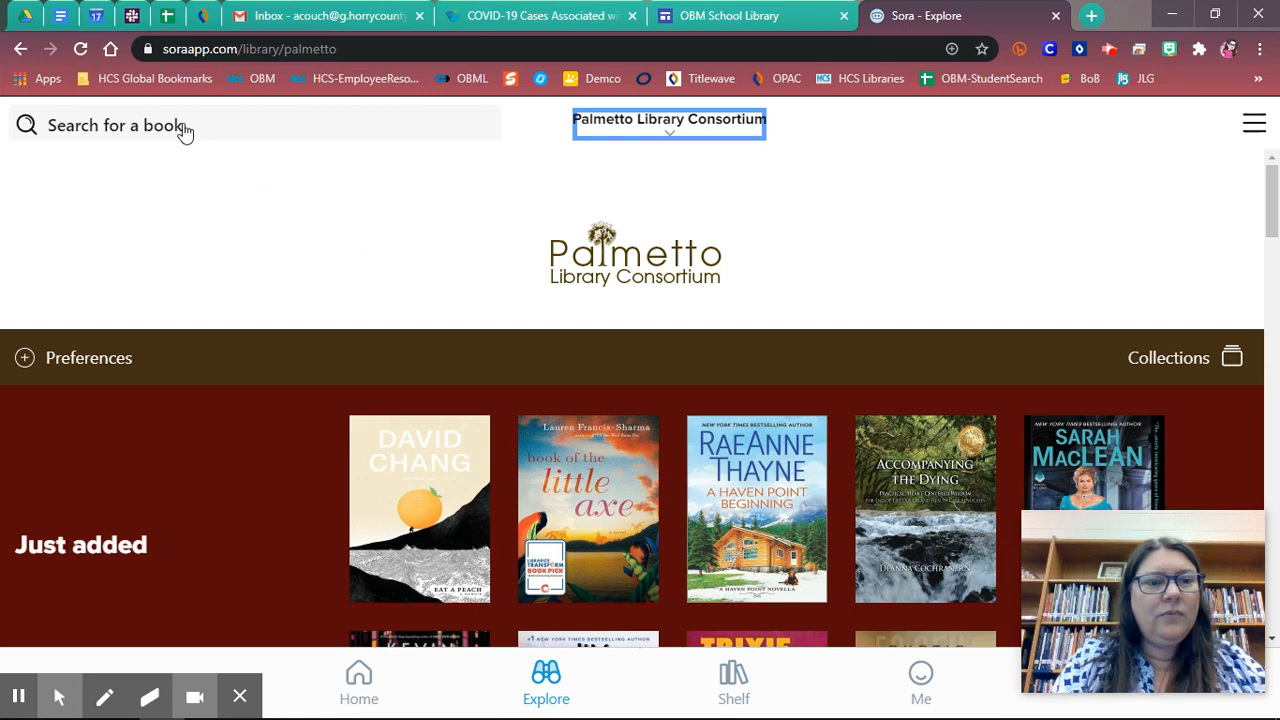
Search the Palmetto catalogue for 'diary of wimpy kid'.
click(150, 123)
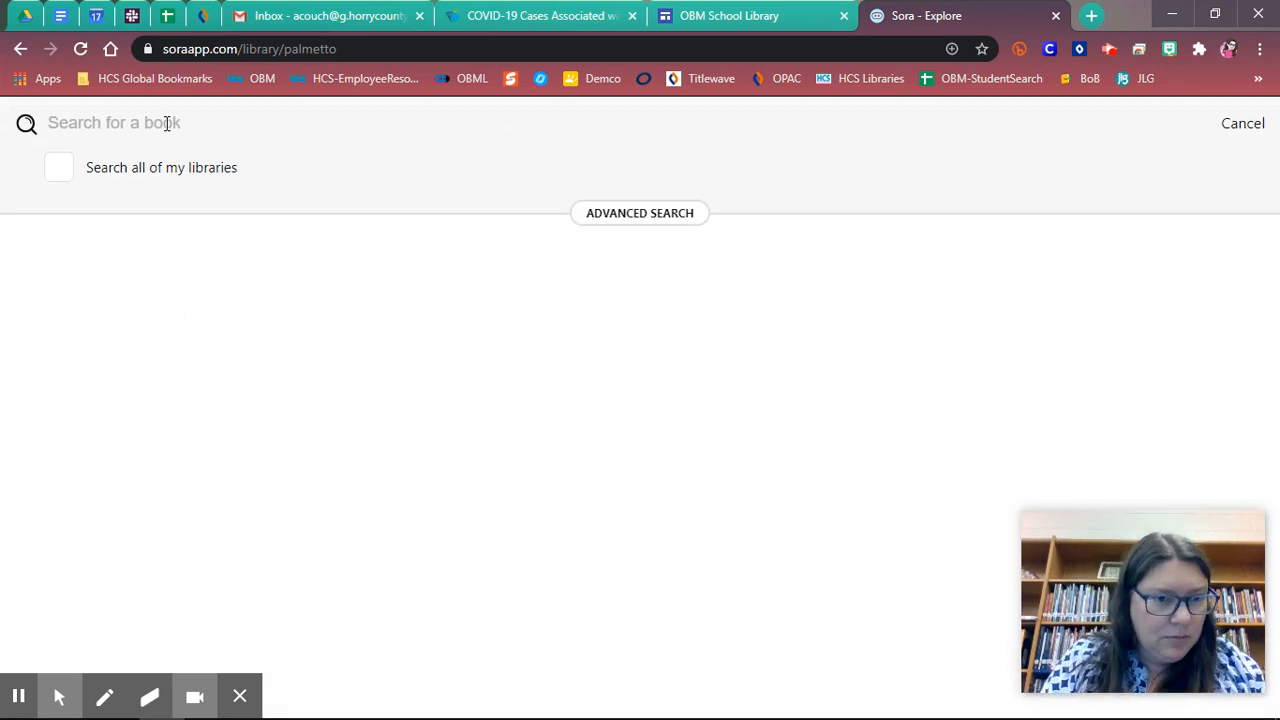
text(diary of)
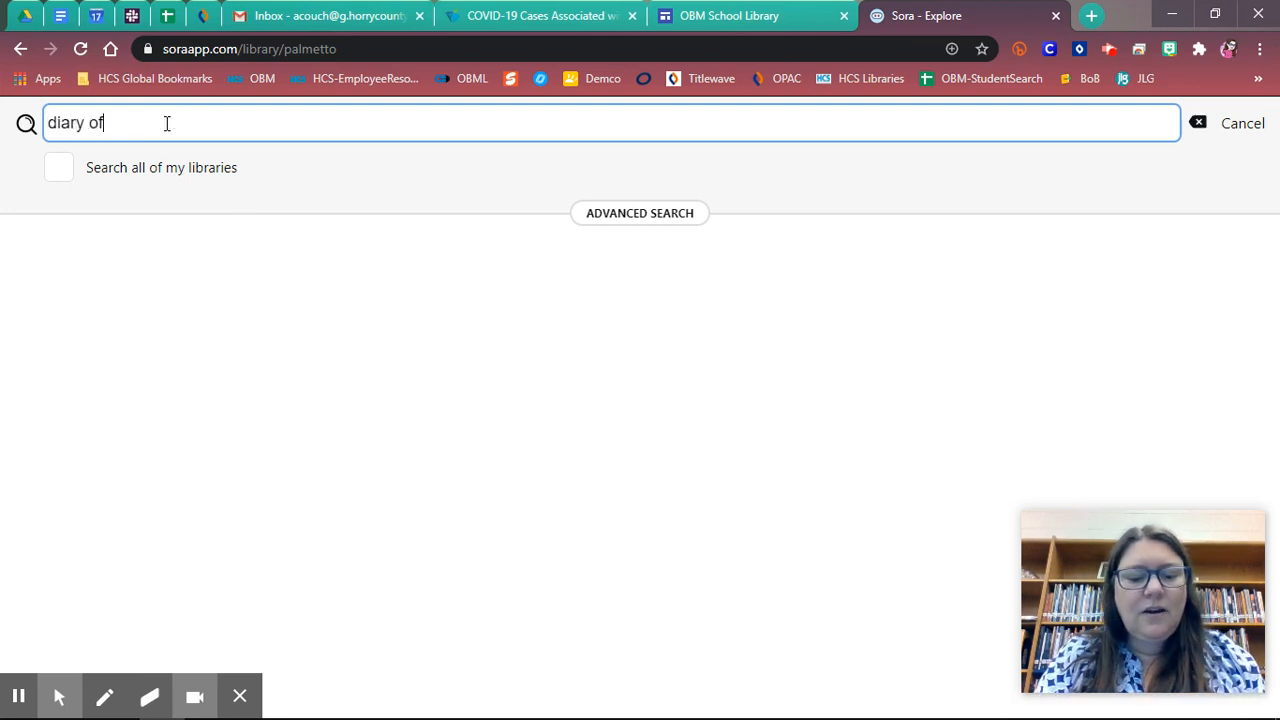
text(wimpy kid)
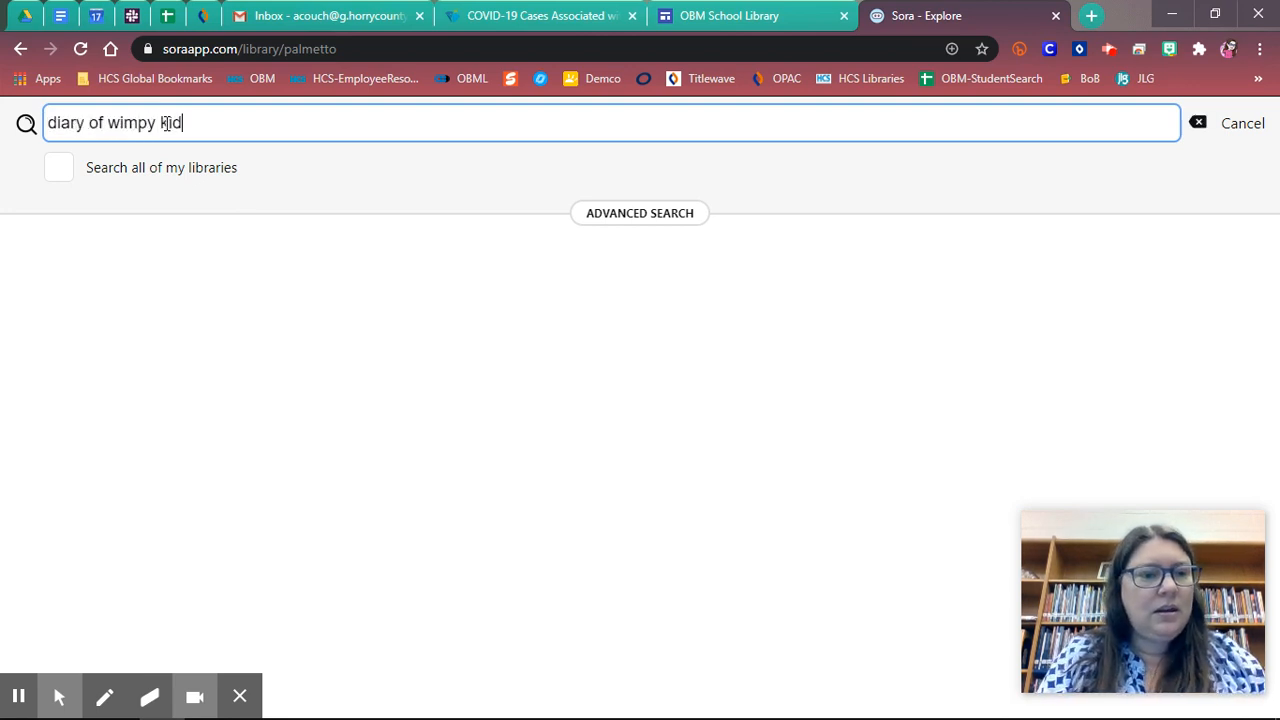
key(Enter)
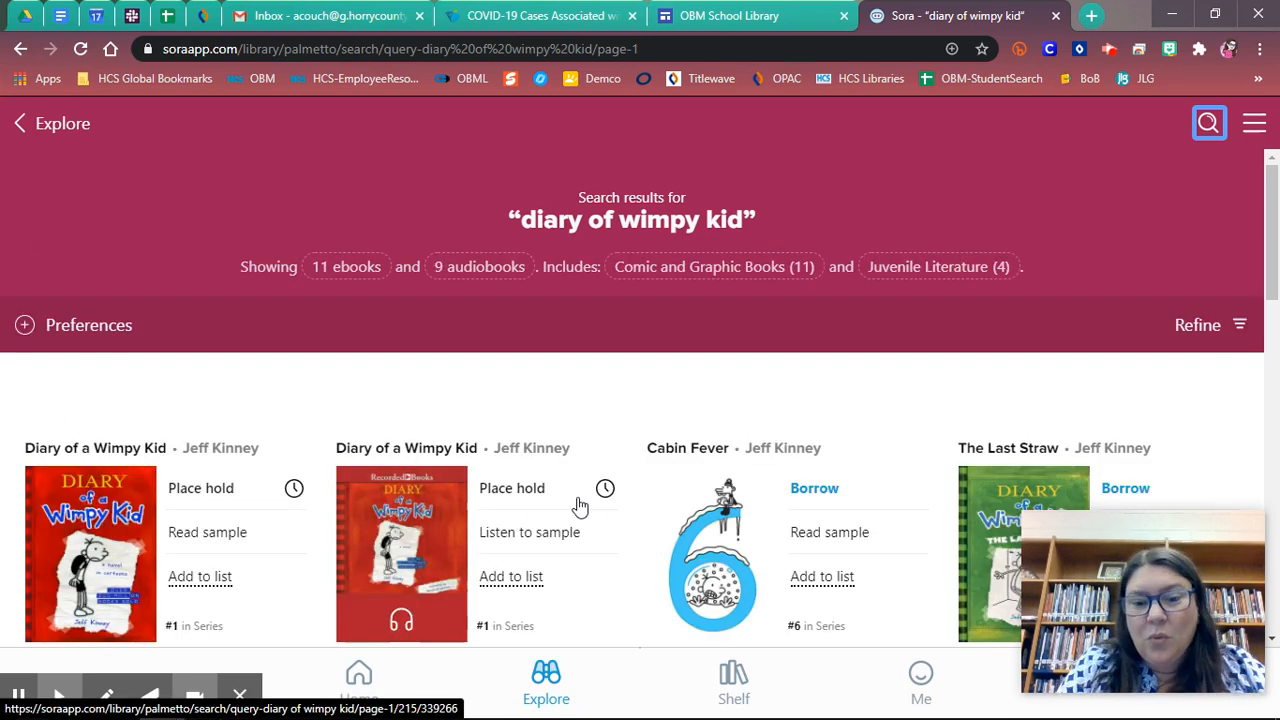
mouse_move(574, 477)
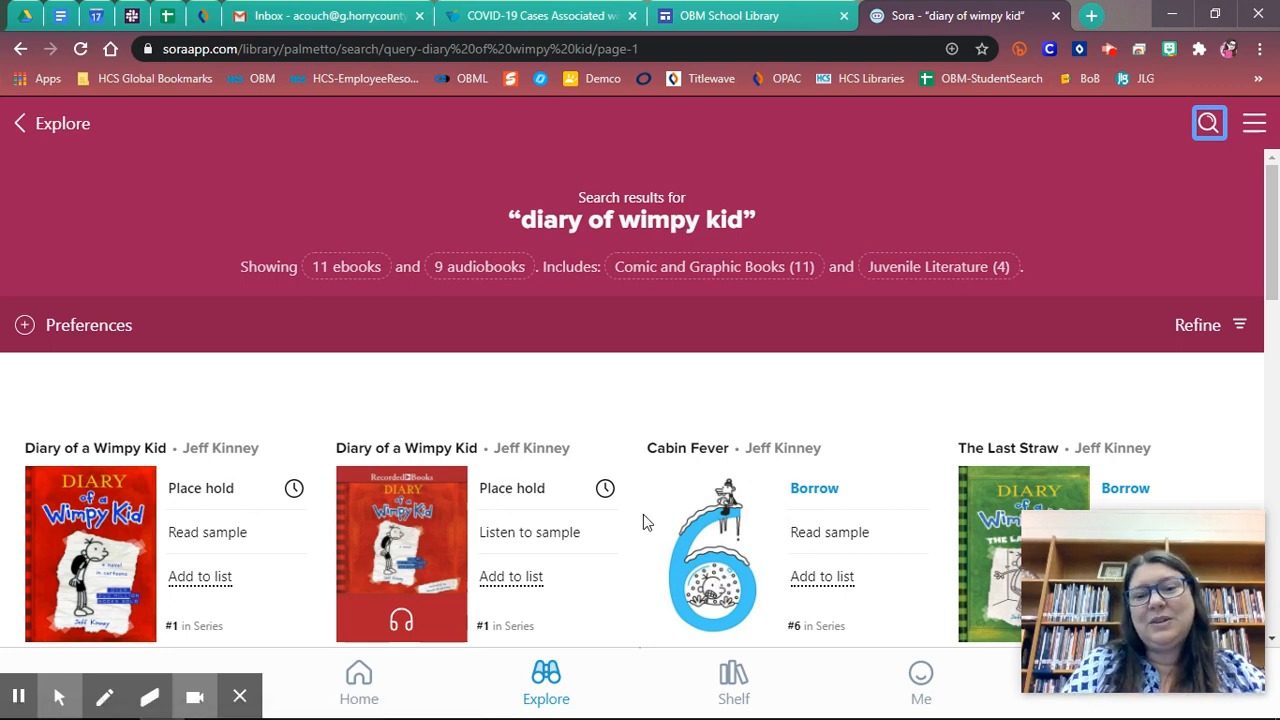
mouse_move(814, 488)
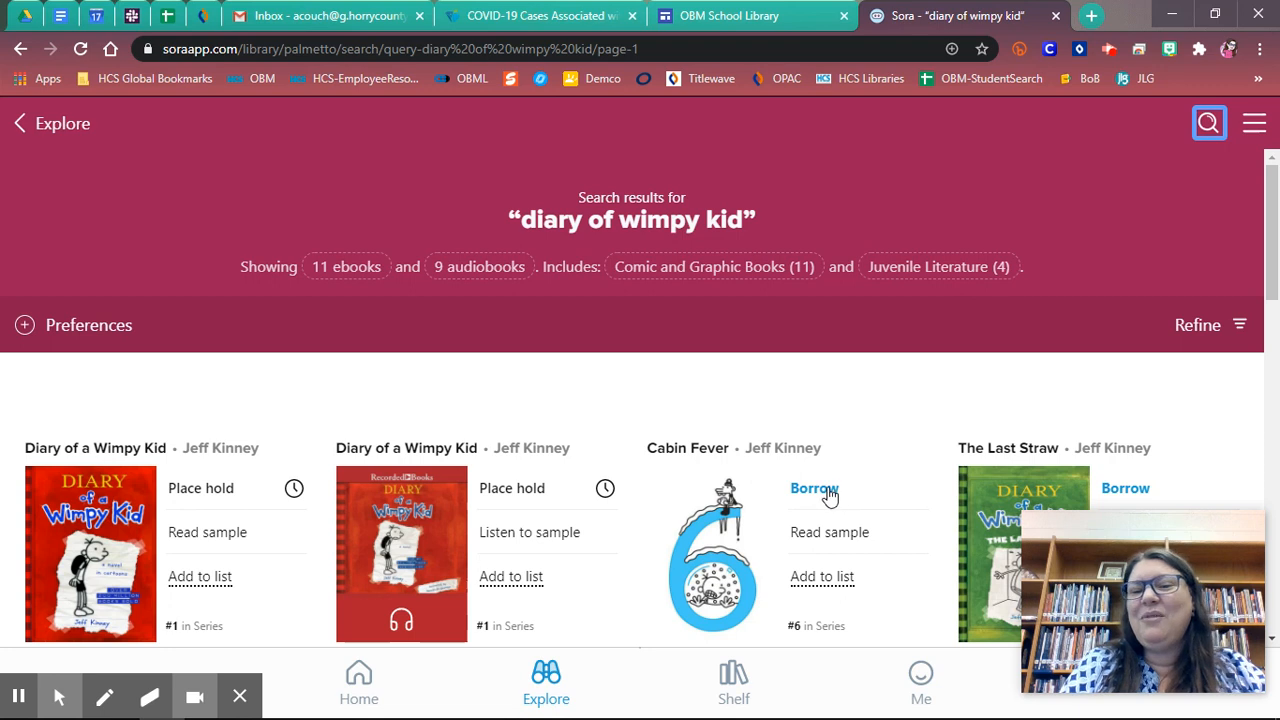
Borrow Cabin Fever and choose Chapin Memorial Library on the sign-in form.
click(814, 488)
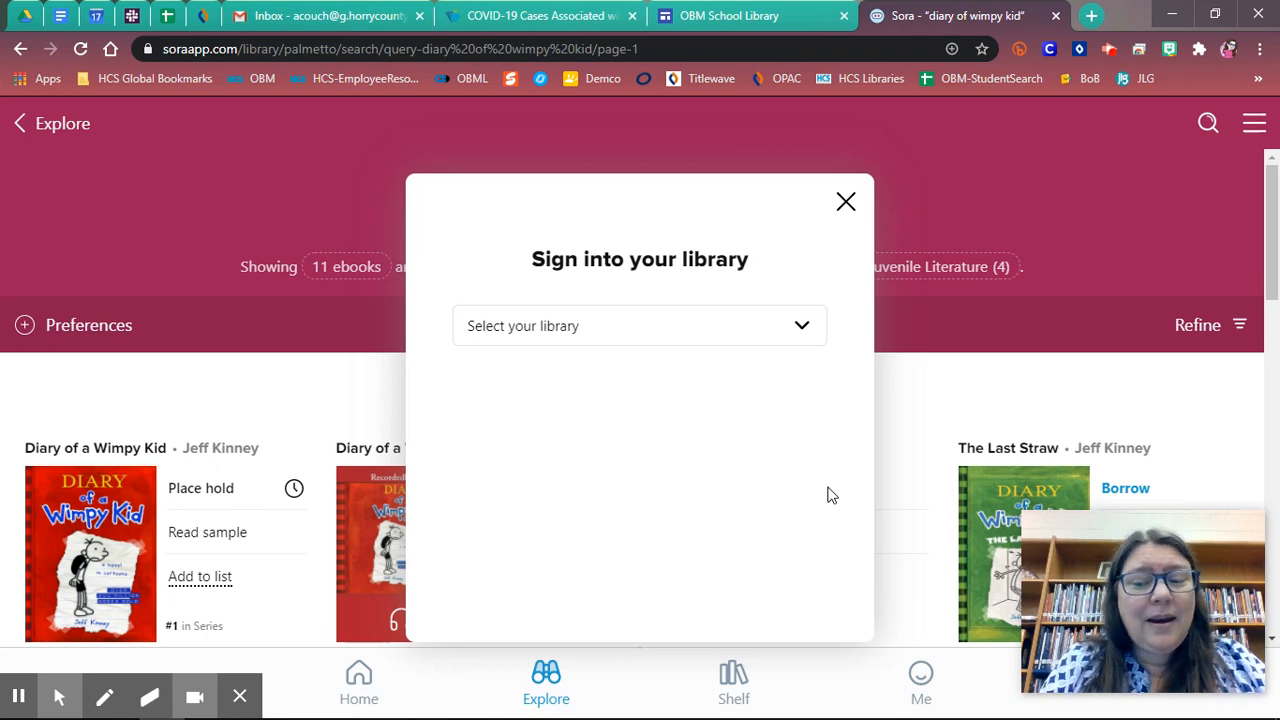
click(639, 325)
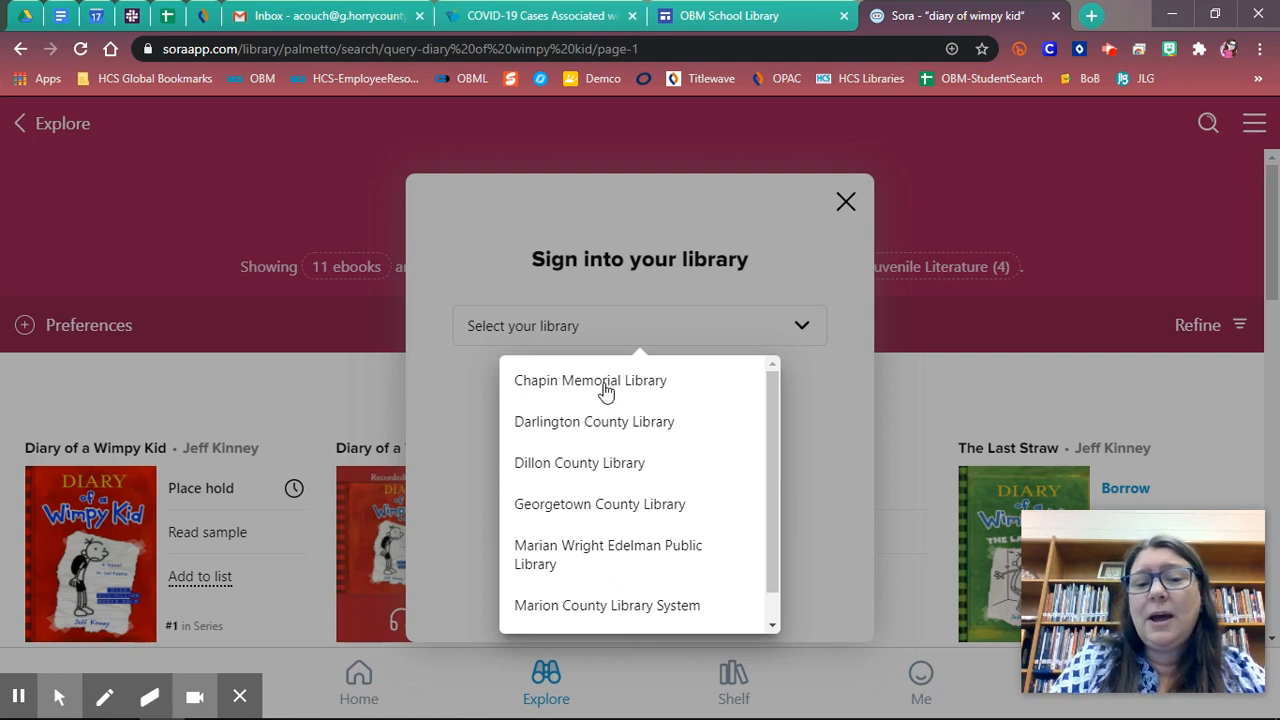
click(590, 380)
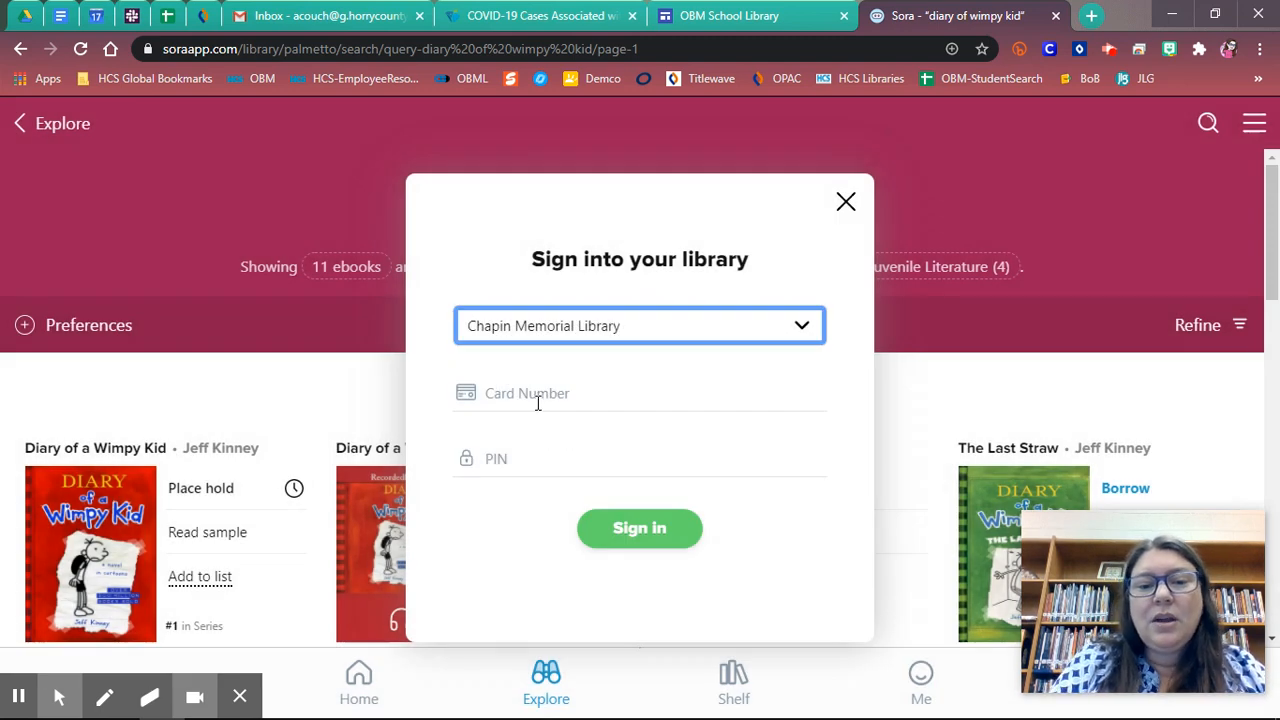
click(639, 393)
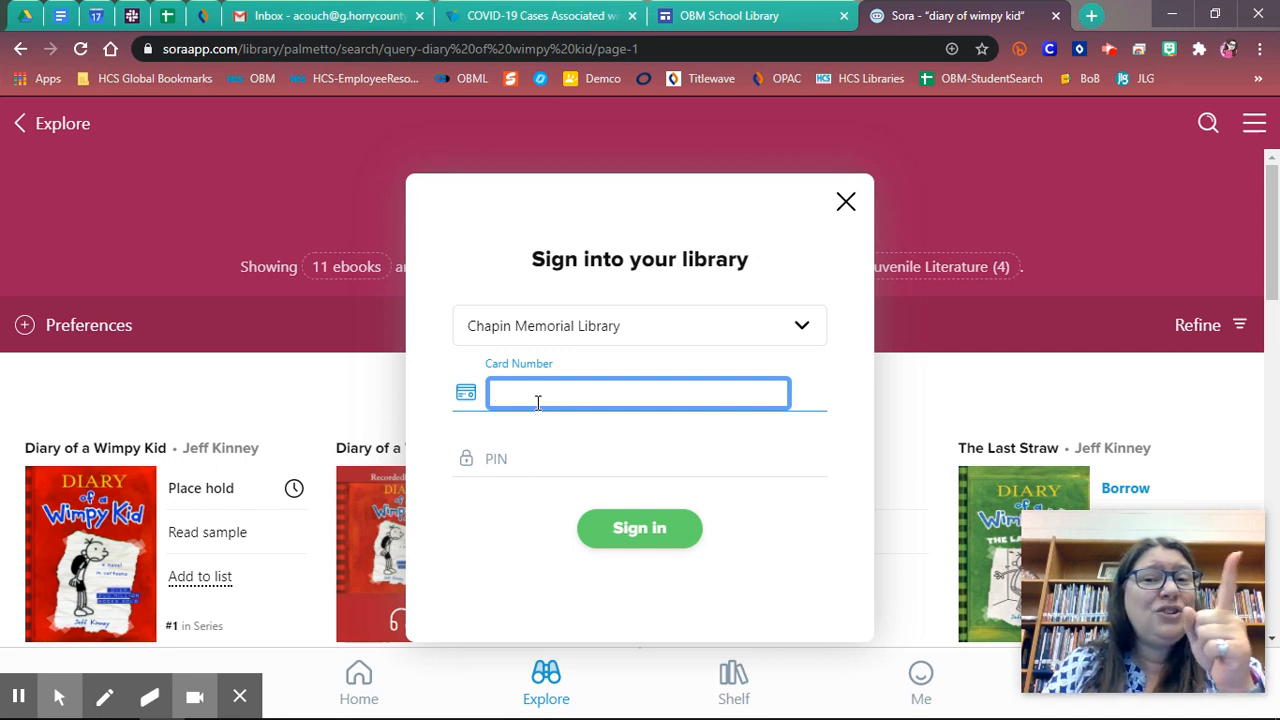